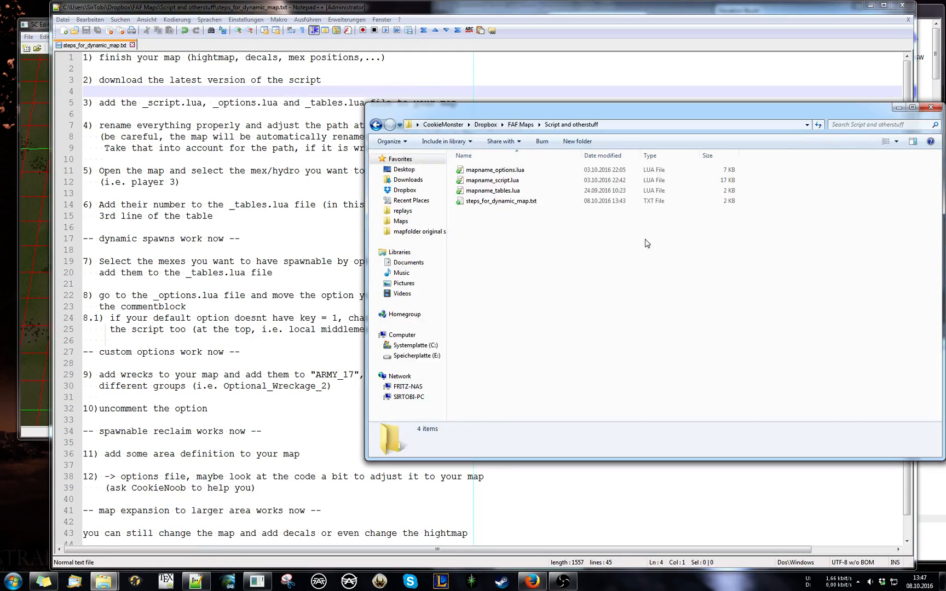
Select the three mapname Lua files and browse to the Supreme Commander maps folder.
click(492, 190)
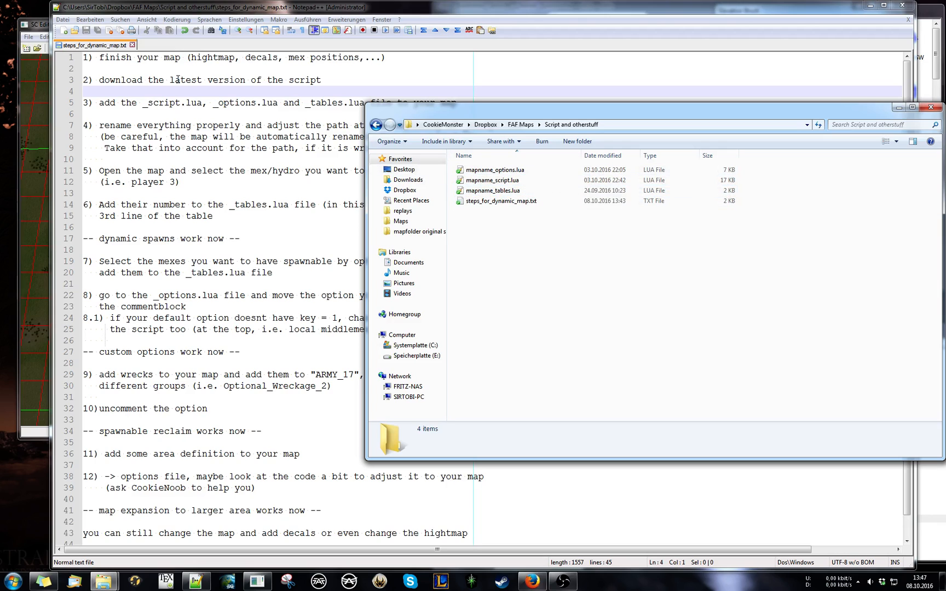
click(491, 180)
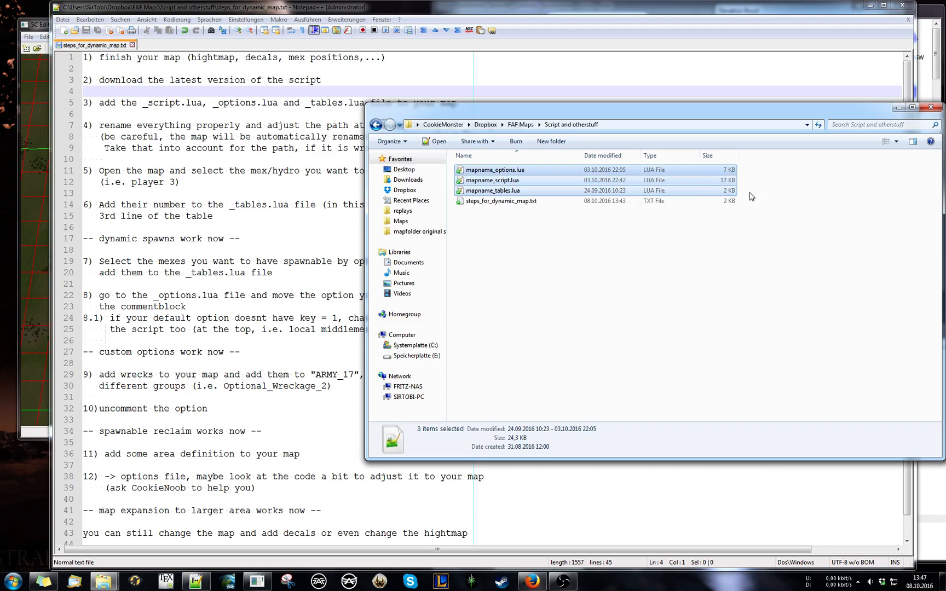
mouse_move(764, 195)
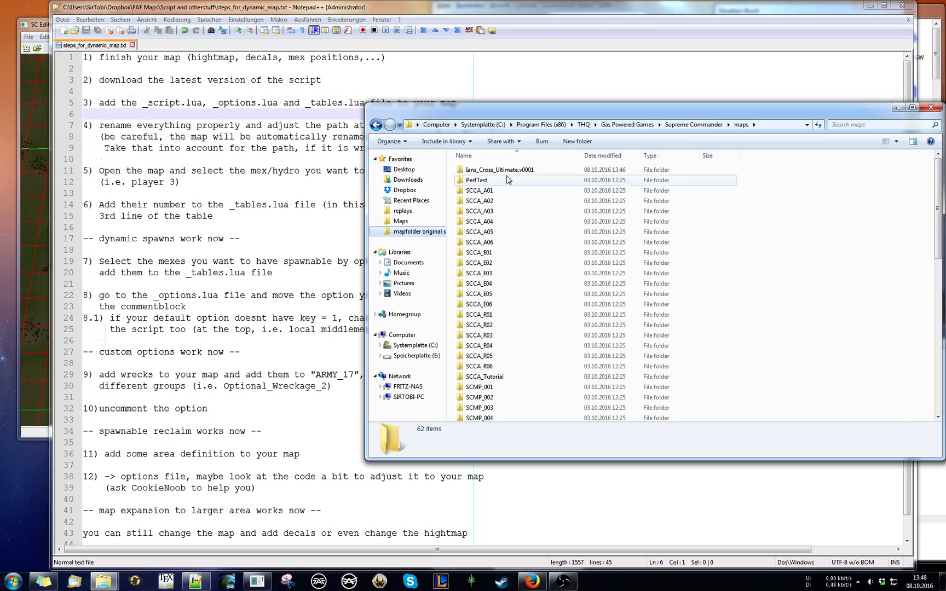
Open the Ians_Cross_Ultimate.v0001 folder and select its script Lua file.
double_click(497, 170)
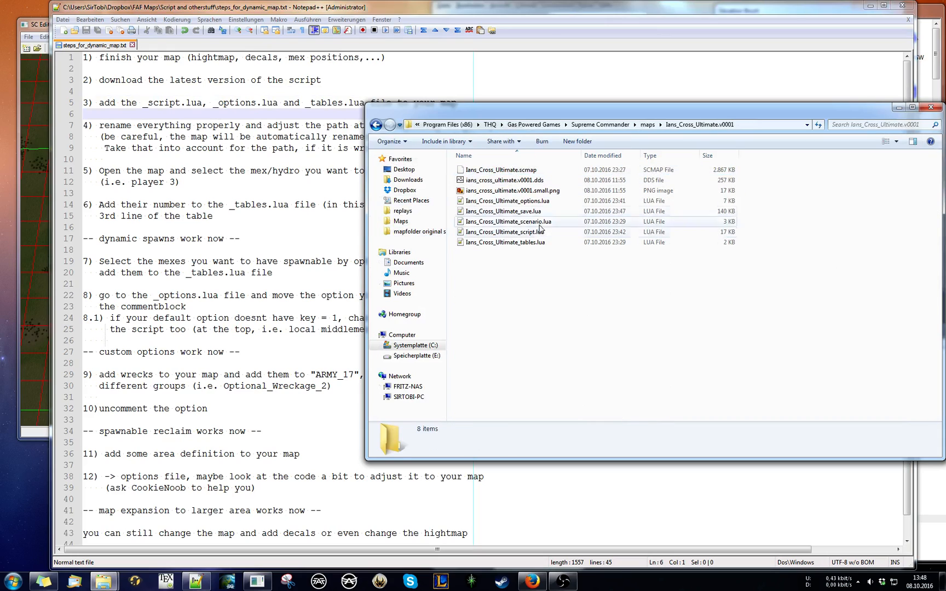
click(506, 232)
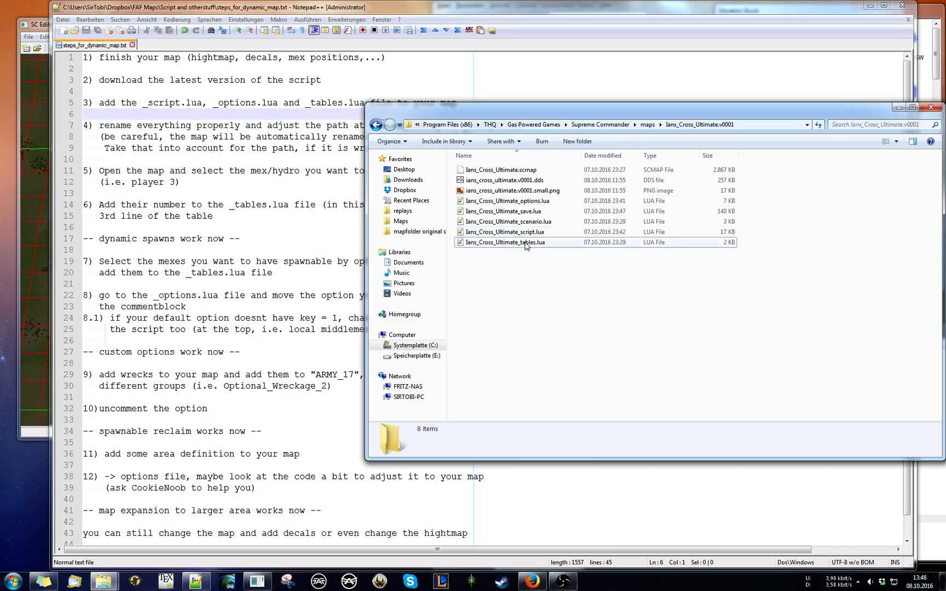
mouse_move(507, 242)
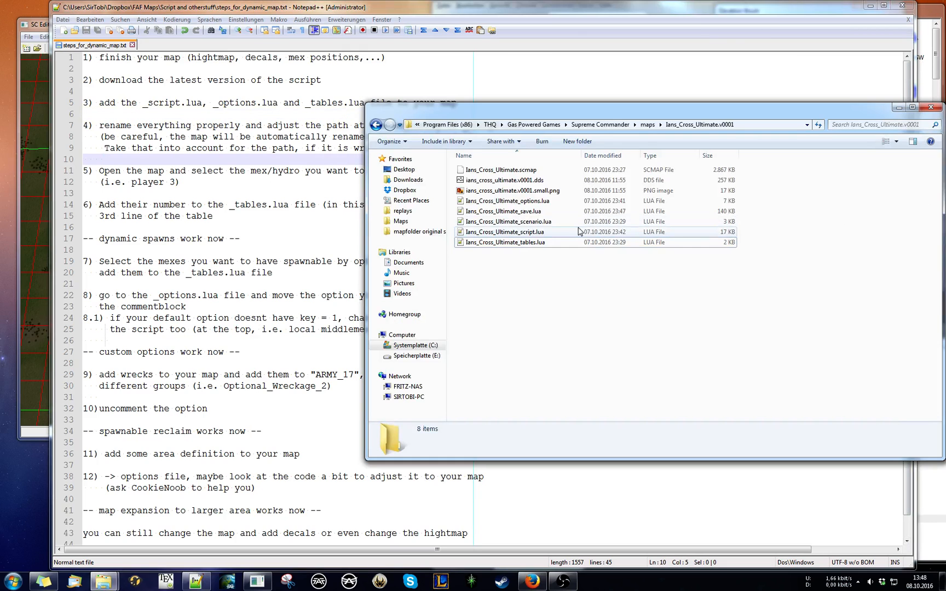
Open Ians_Cross_Ultimate_script.lua and point its Tables import at Ians_Cross_Ultimate_tables.lua.
double_click(506, 231)
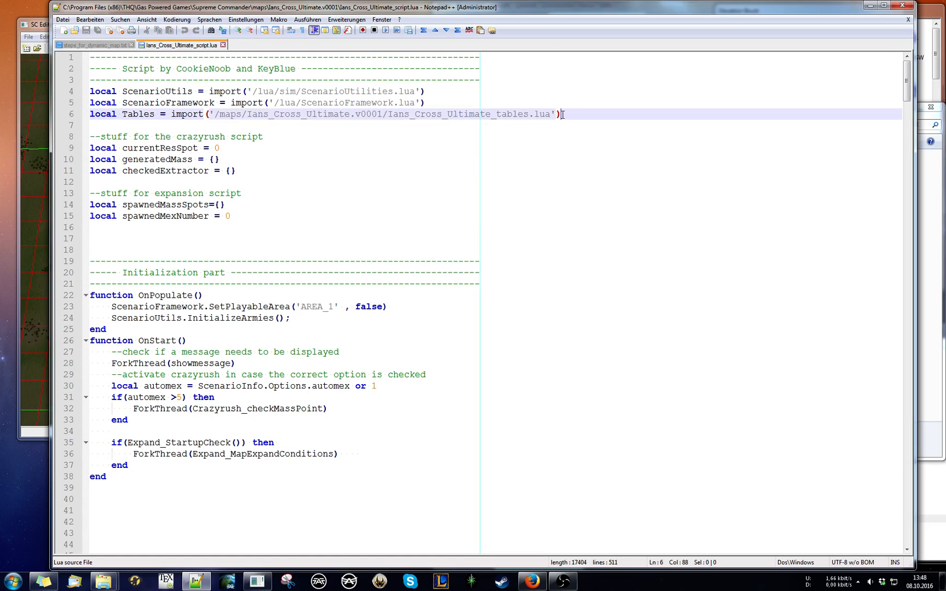
mouse_move(515, 115)
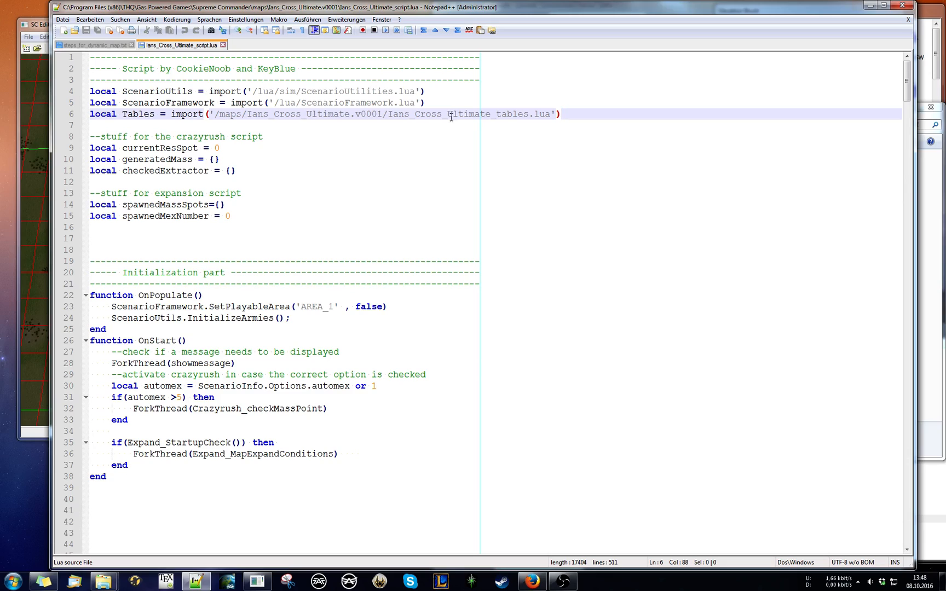
mouse_move(894, 143)
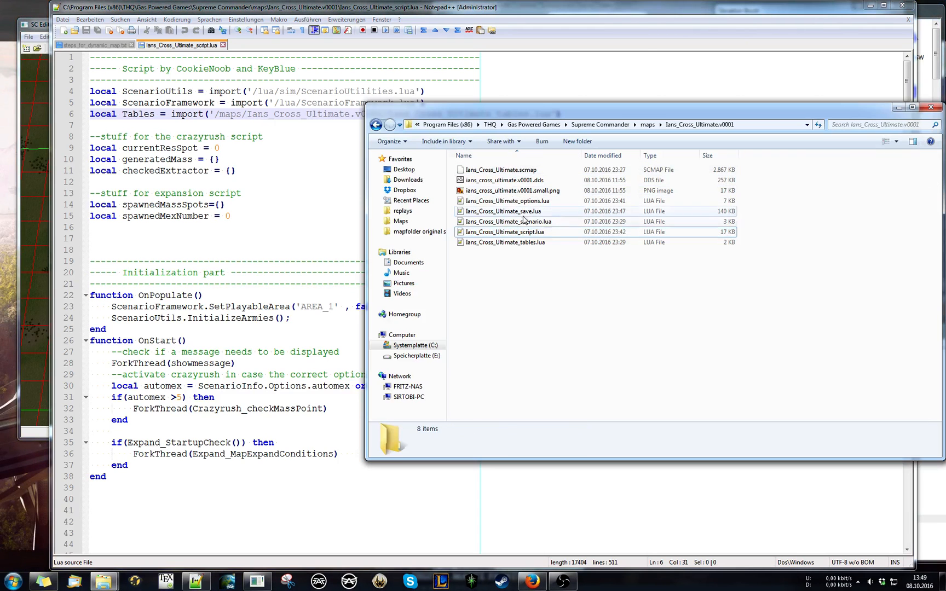
Open Ians_Cross_Ultimate_scenario.lua, check the 'Ians Cross Ultimate' name and v0001 paths, return to script.
double_click(509, 221)
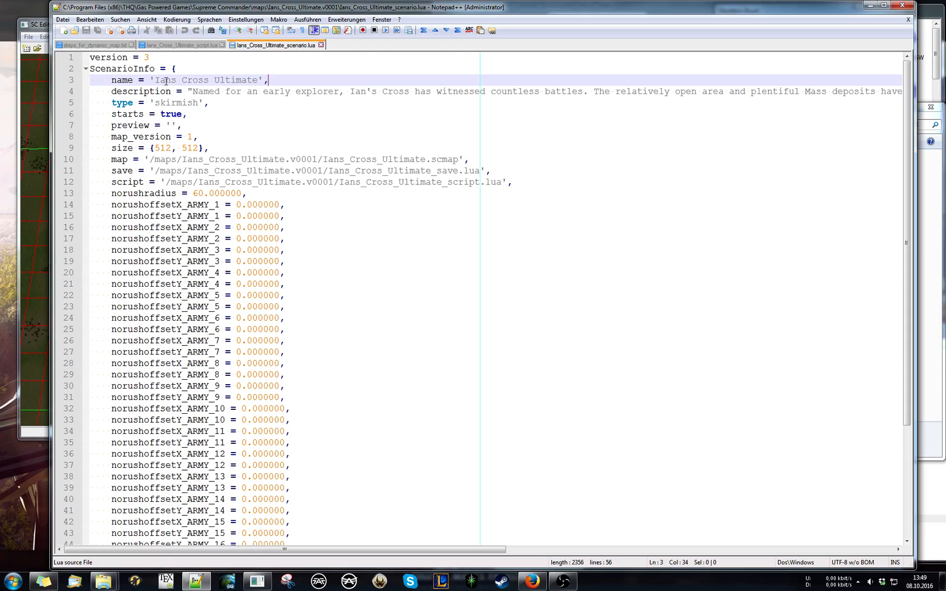
click(154, 79)
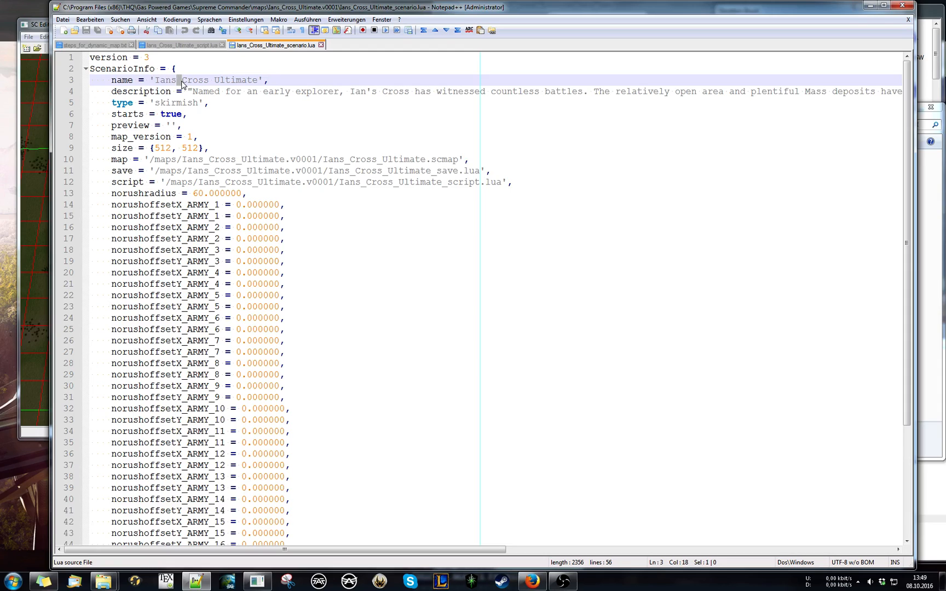
mouse_move(240, 146)
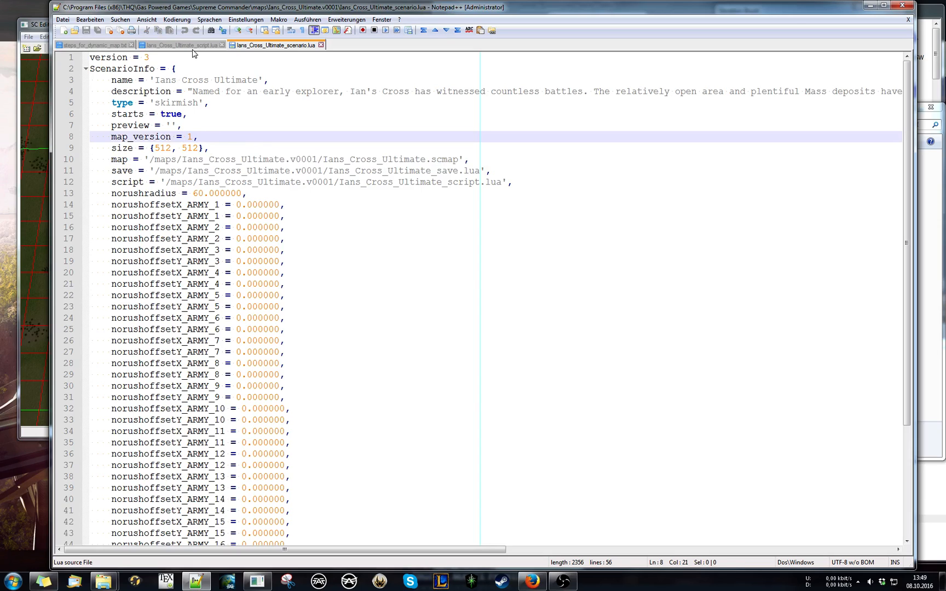
click(179, 45)
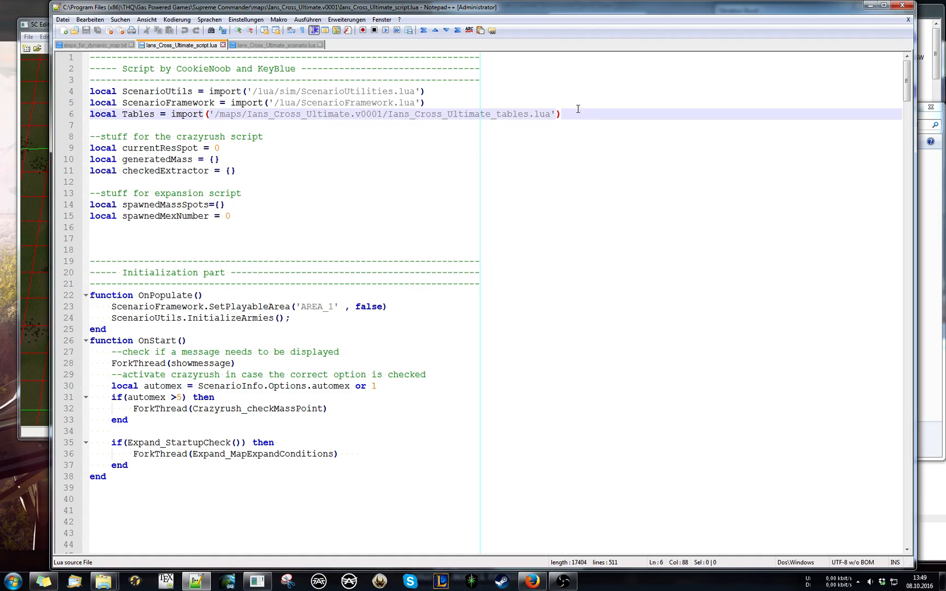
mouse_move(475, 106)
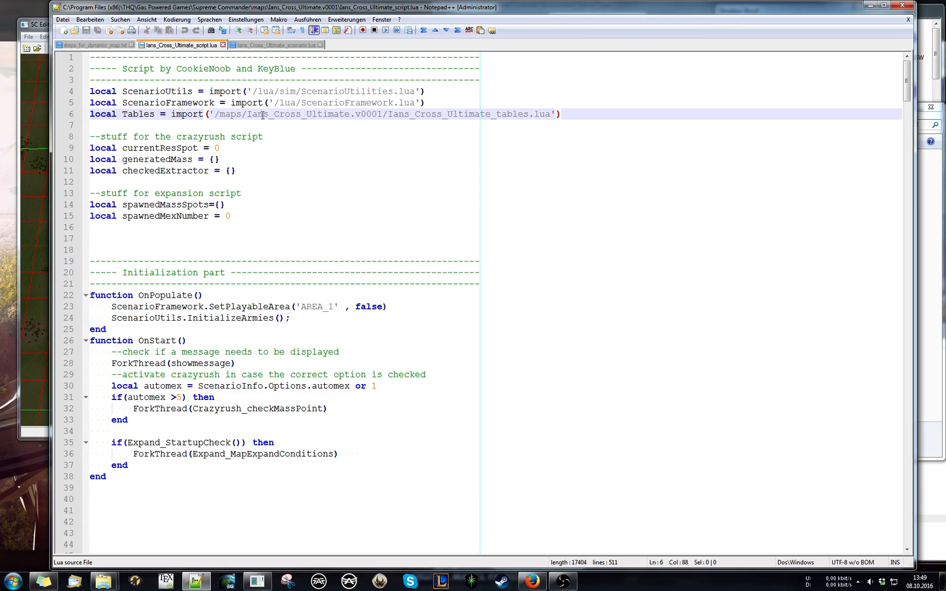
mouse_move(227, 142)
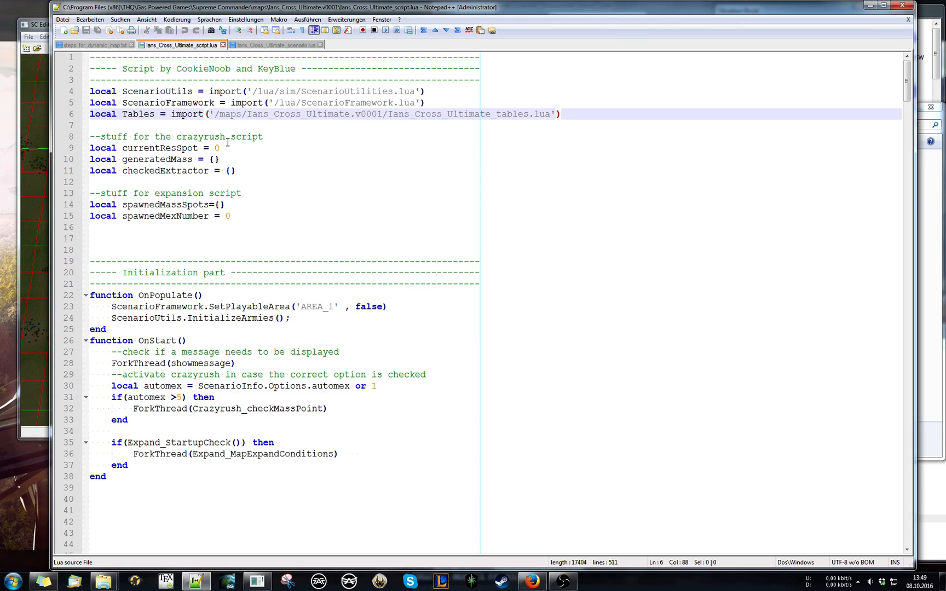
mouse_move(105, 207)
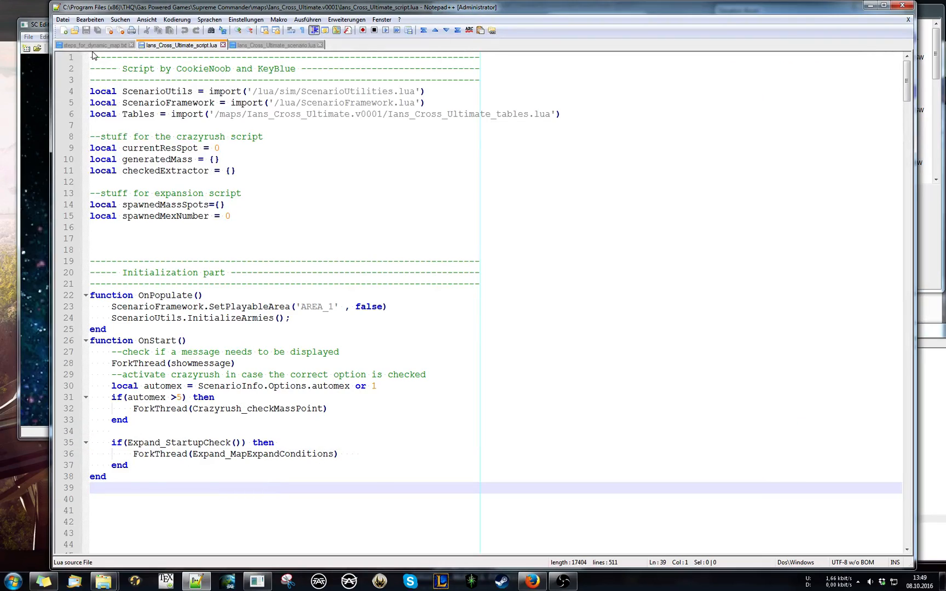
click(91, 45)
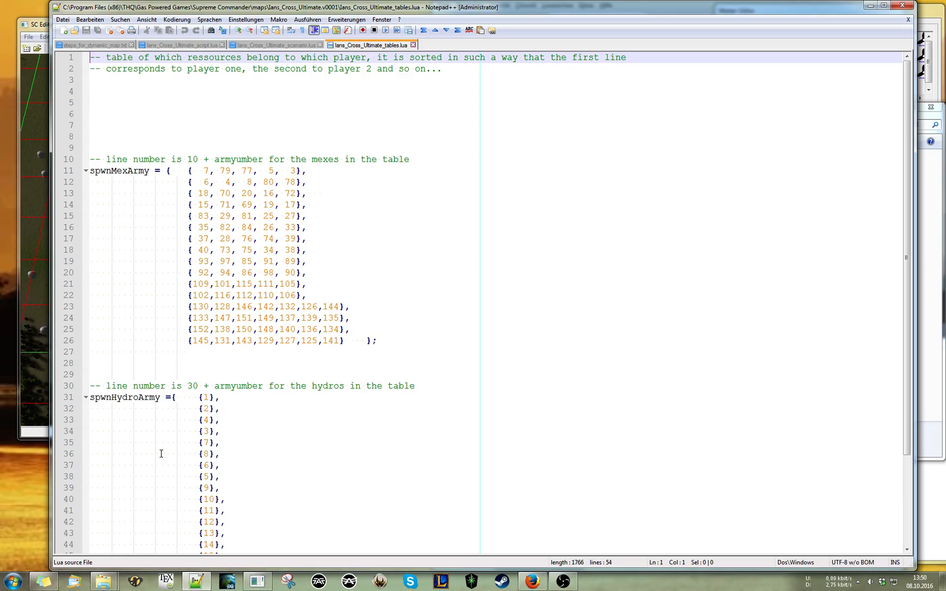
mouse_move(79, 114)
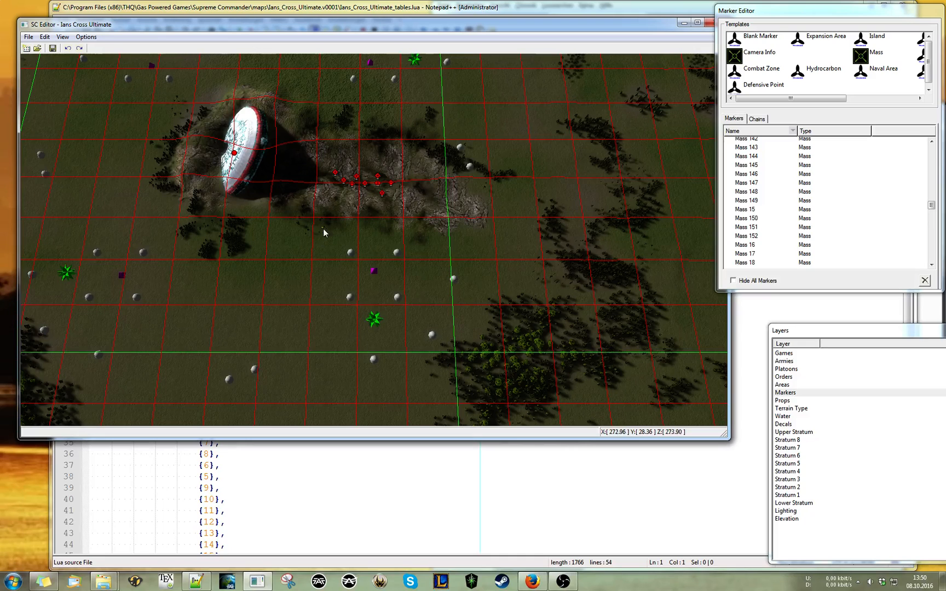
Leave SC Editor's mass marker view and bring the Notepad++ tables file forward.
click(373, 319)
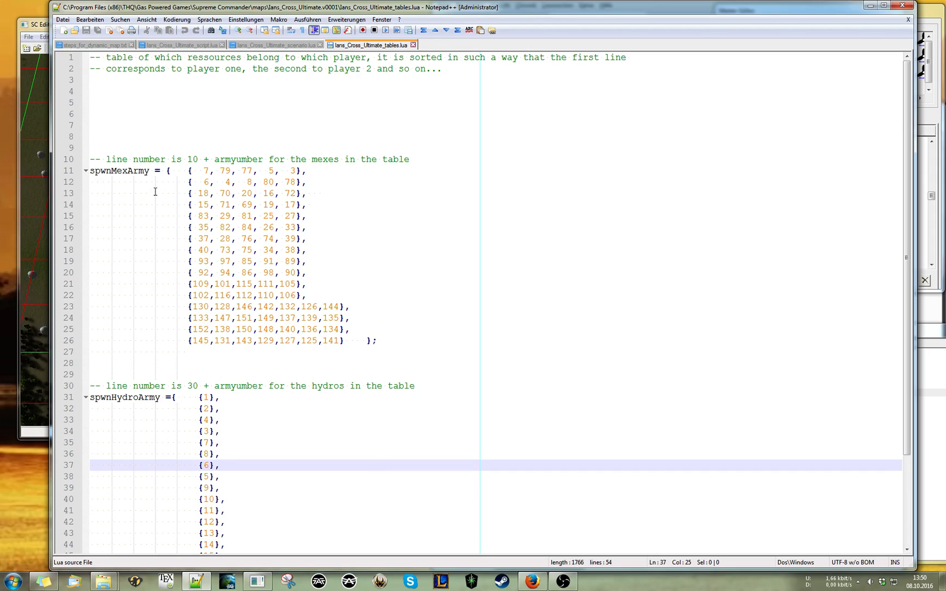
mouse_move(94, 308)
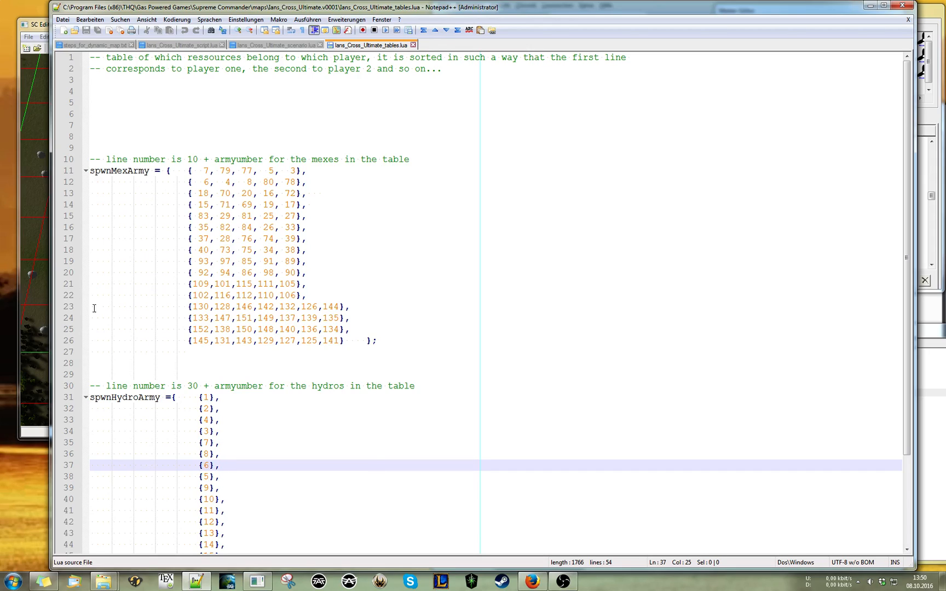
Review the per-player spwnMexArray and spwnHydroArray lists in Ians_Cross_Ultimate_tables.lua.
click(205, 318)
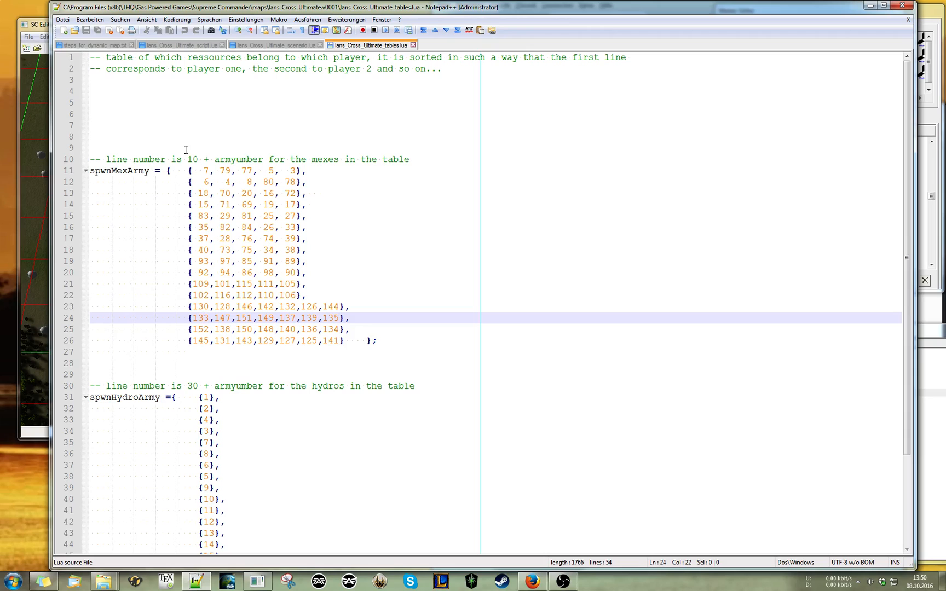
mouse_move(77, 319)
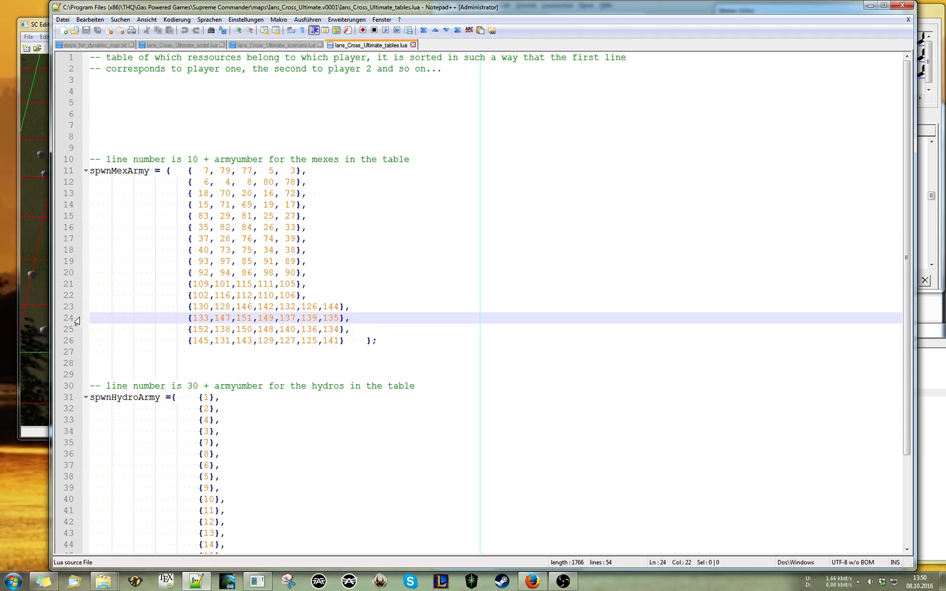
mouse_move(213, 310)
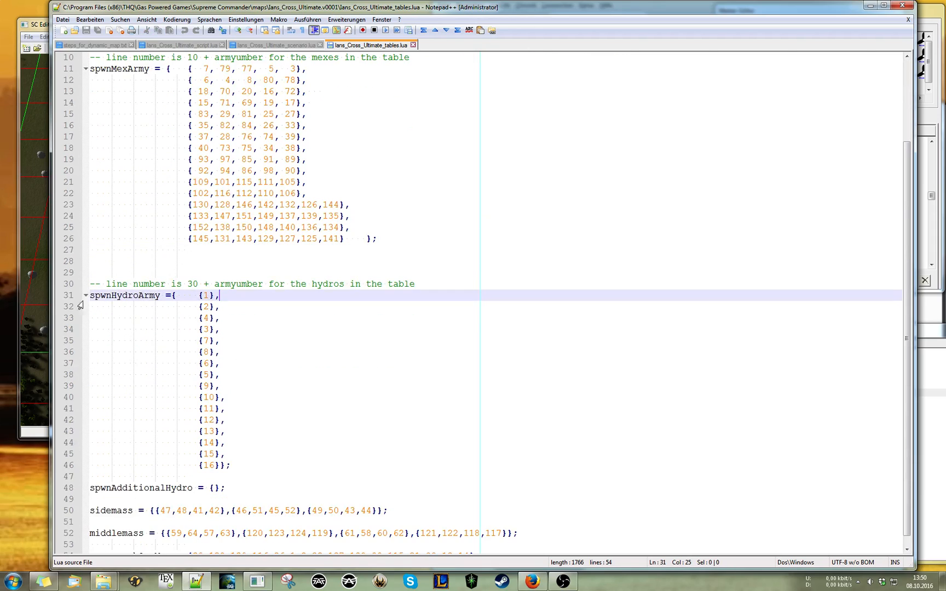
click(212, 442)
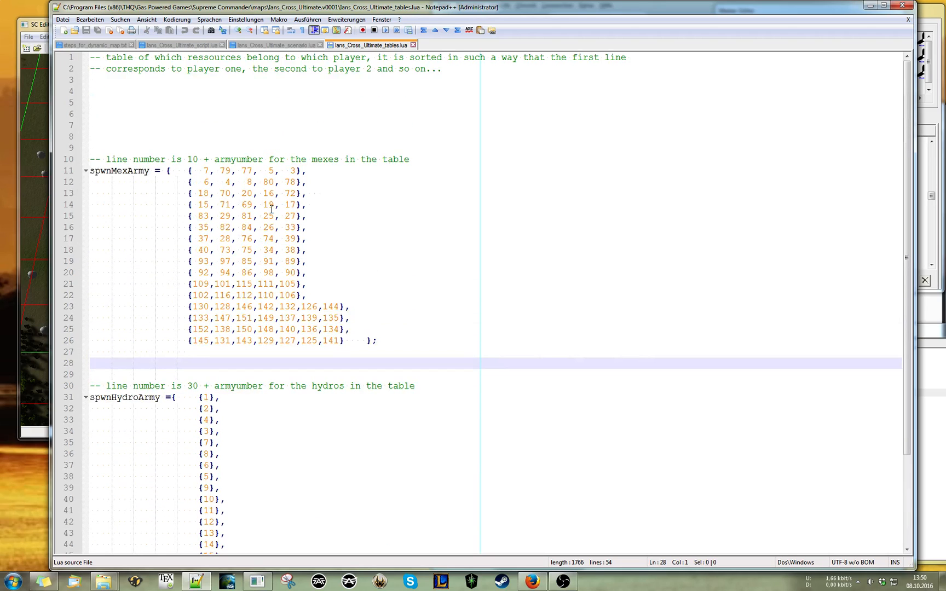
mouse_move(288, 130)
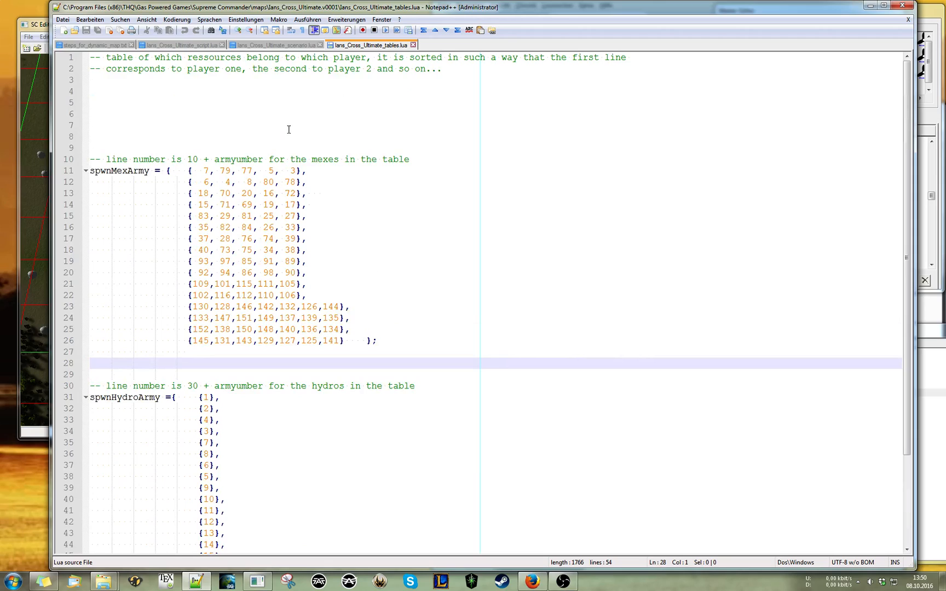
mouse_move(658, 291)
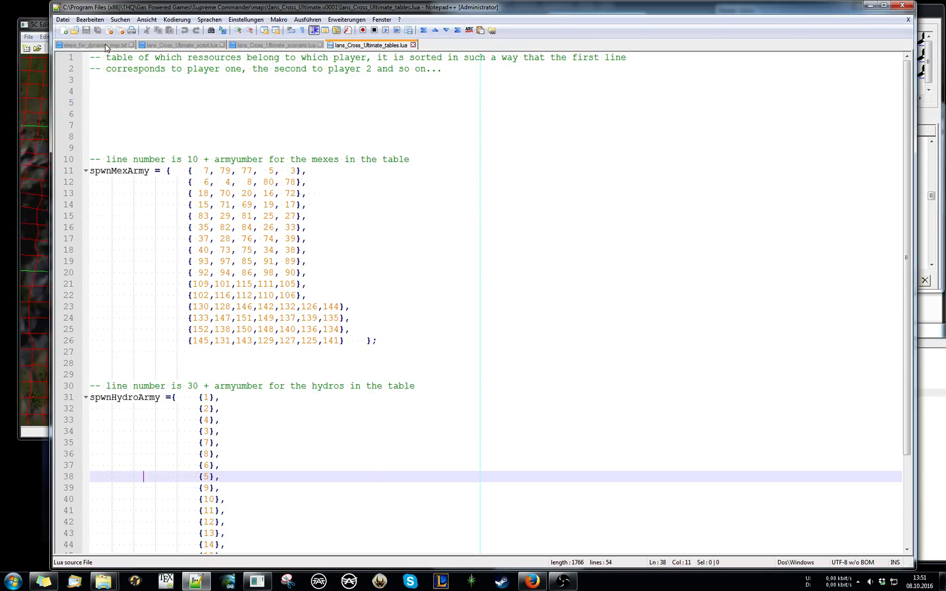
Check the steps file, then pick side mass markers such as Mass 41, 47, 48 in SC Editor.
click(93, 45)
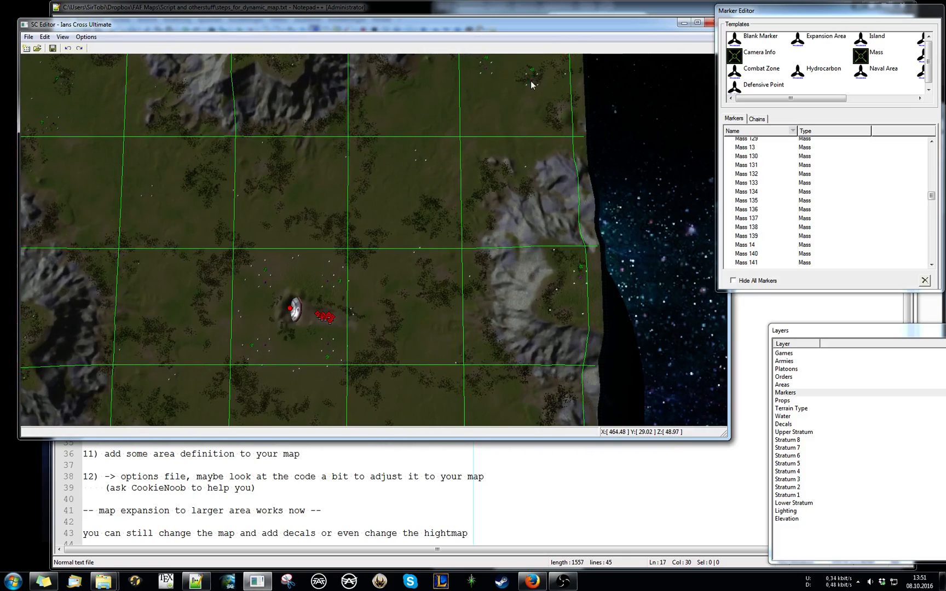
click(208, 6)
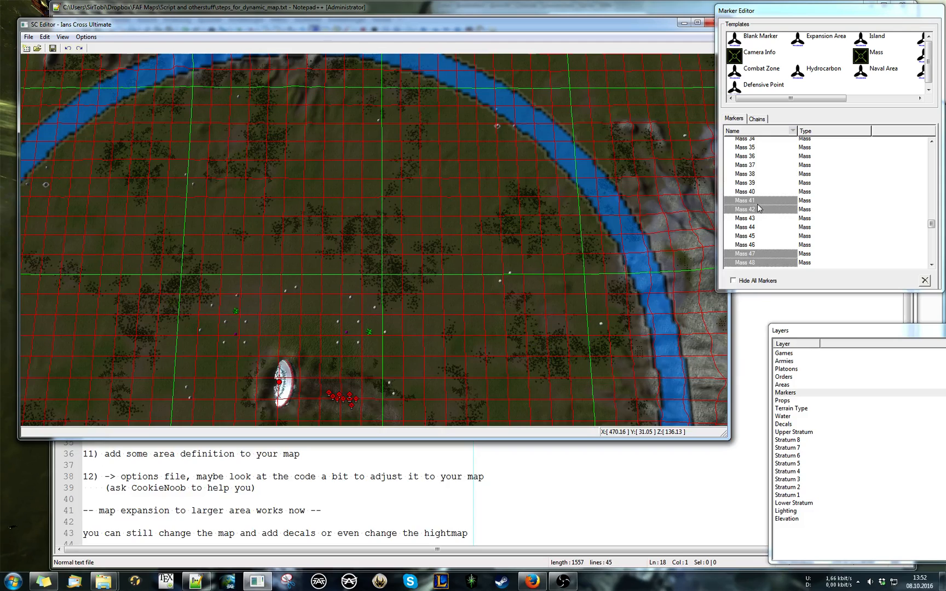
mouse_move(764, 255)
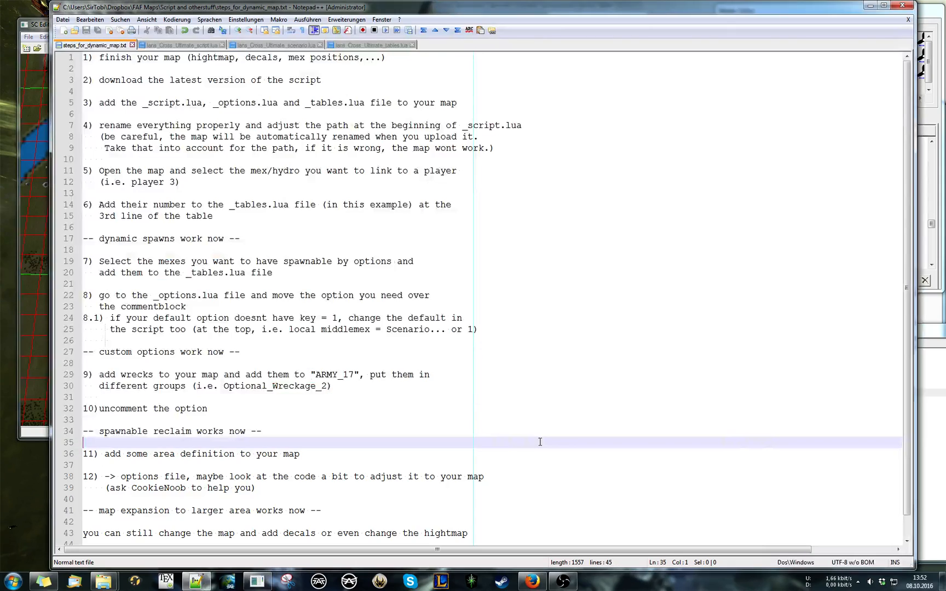
Edit the sidemass line to groups {47,48,41,42}, {46,51,45,52} and {49,50,43,44}.
click(371, 43)
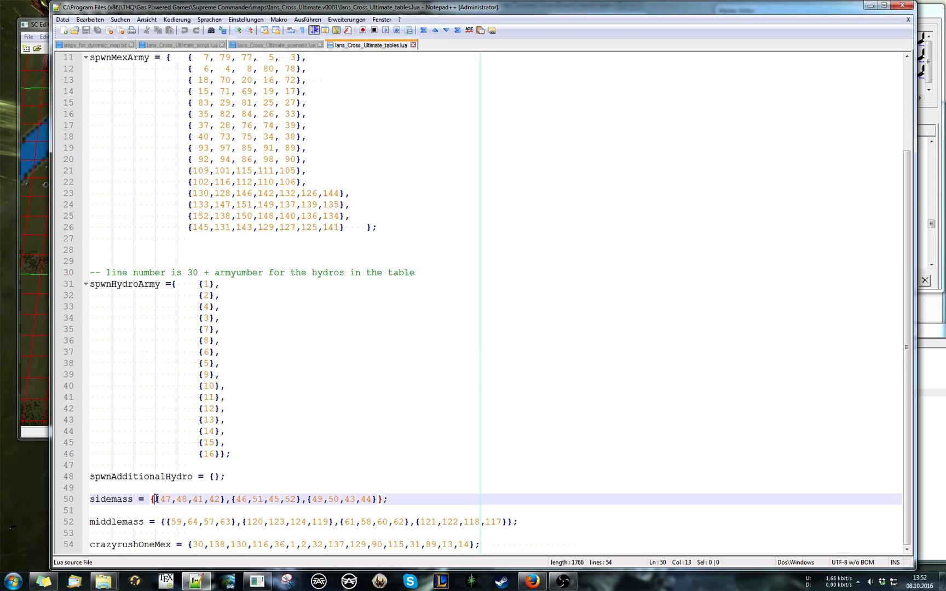
drag(155, 499, 222, 499)
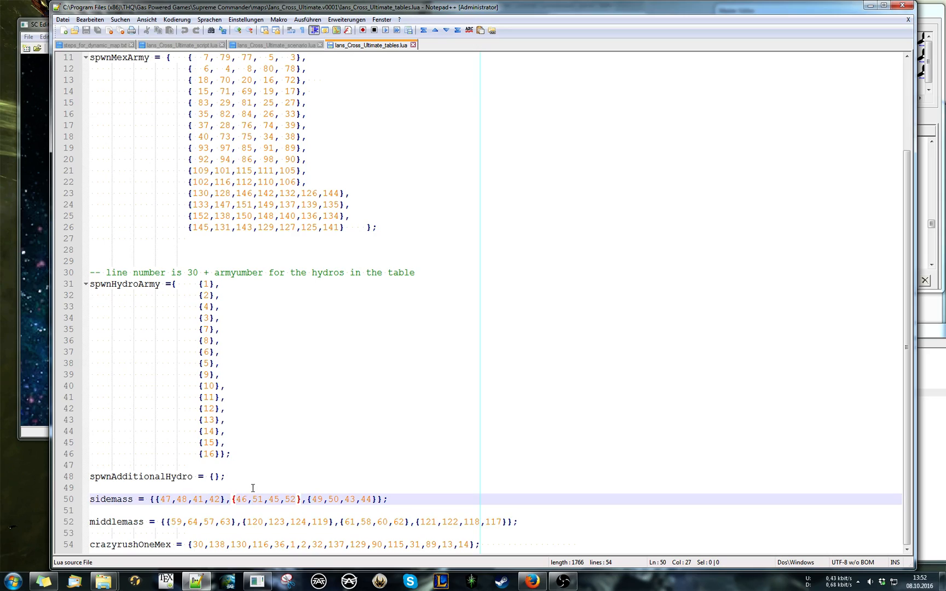
drag(231, 499, 301, 499)
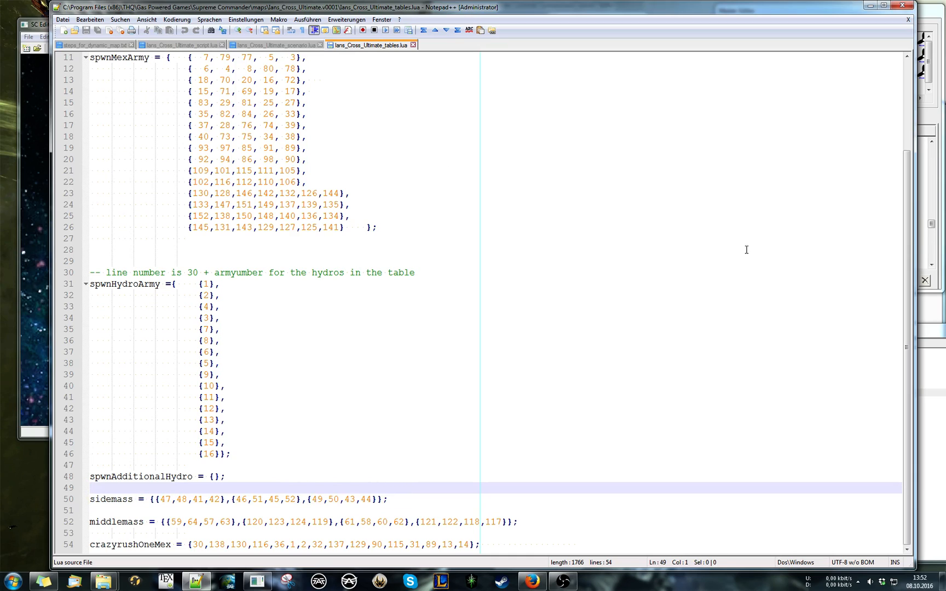
mouse_move(102, 582)
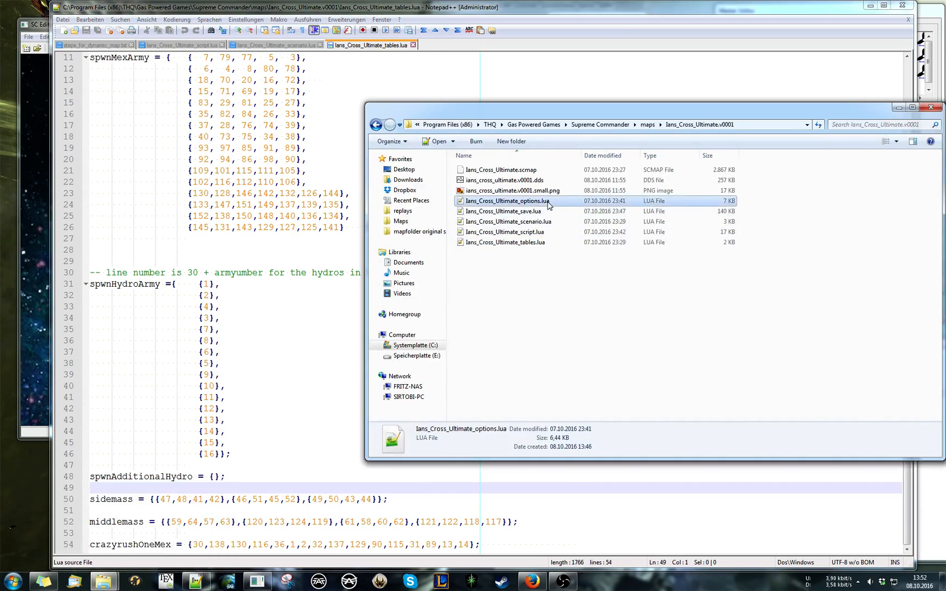
Open Ians_Cross_Ultimate_options.lua and verify the sidemex option's default of 2 and its key values.
double_click(507, 201)
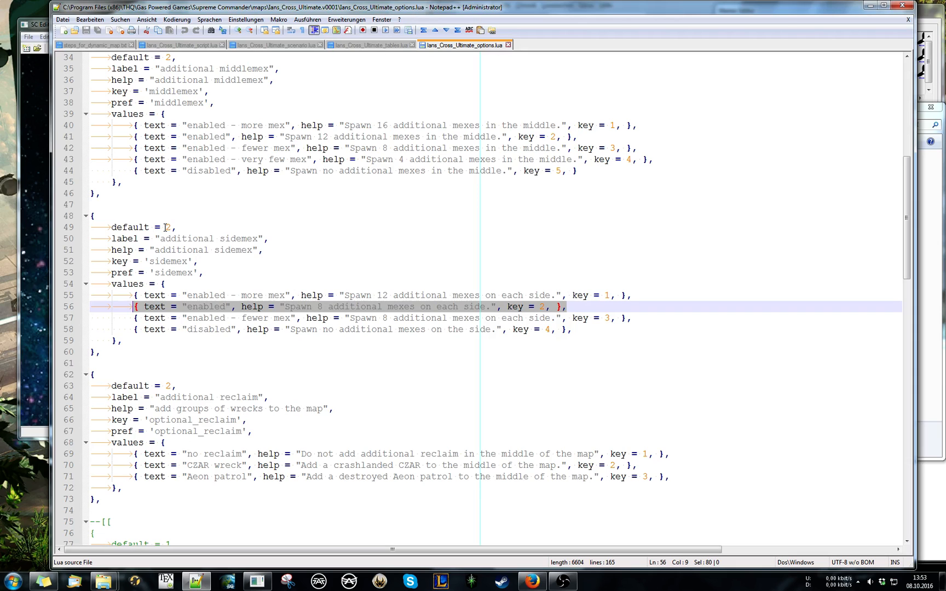
click(370, 44)
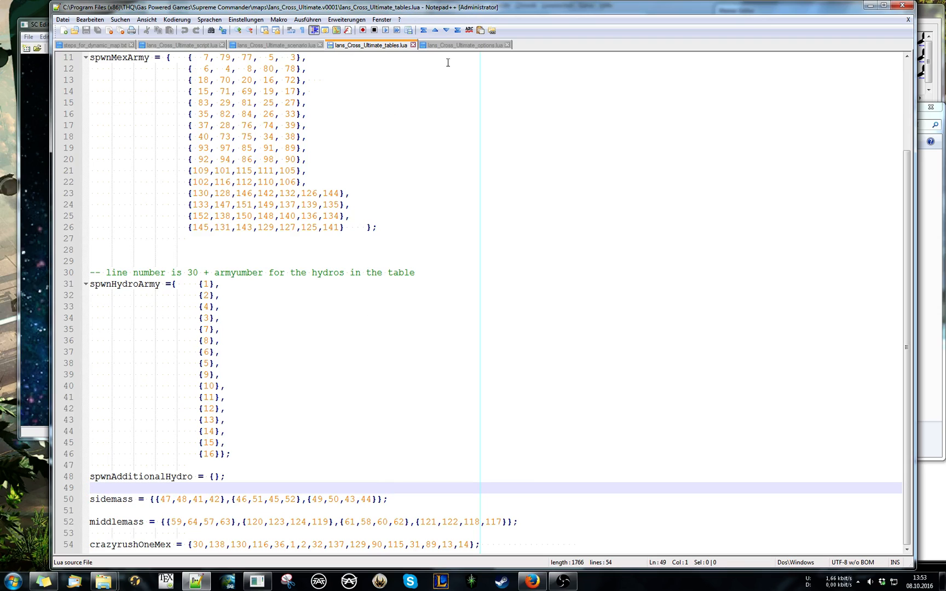
click(461, 43)
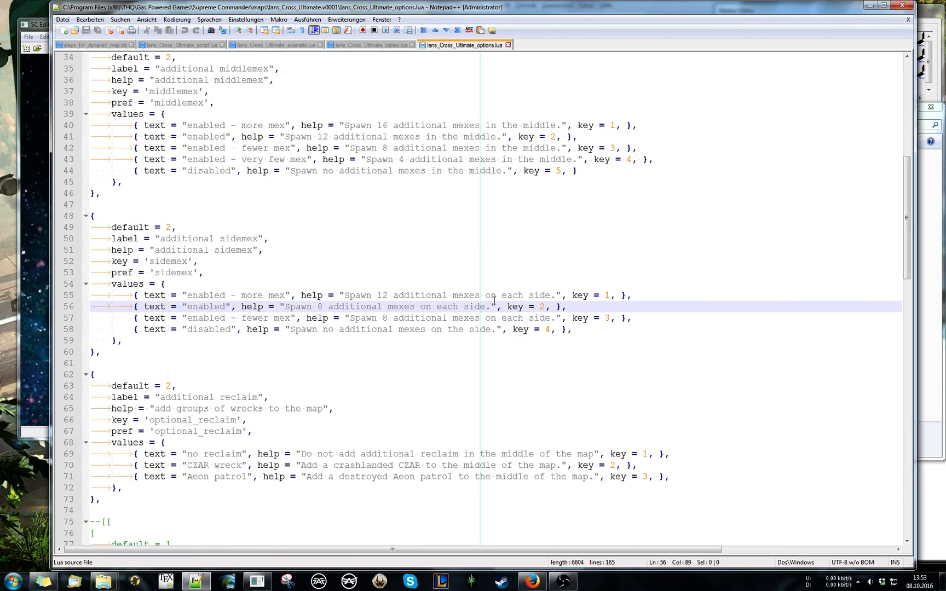
click(580, 295)
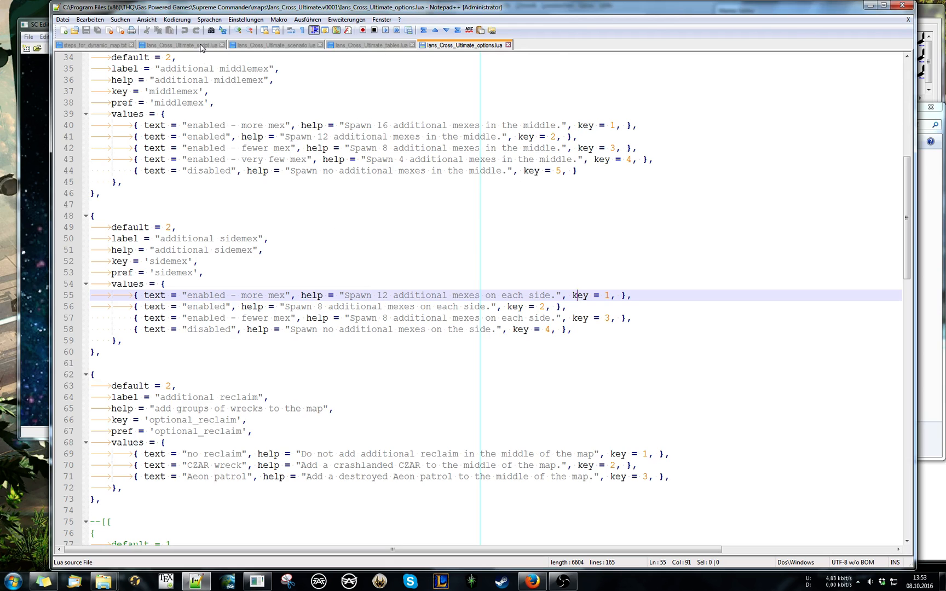
click(178, 45)
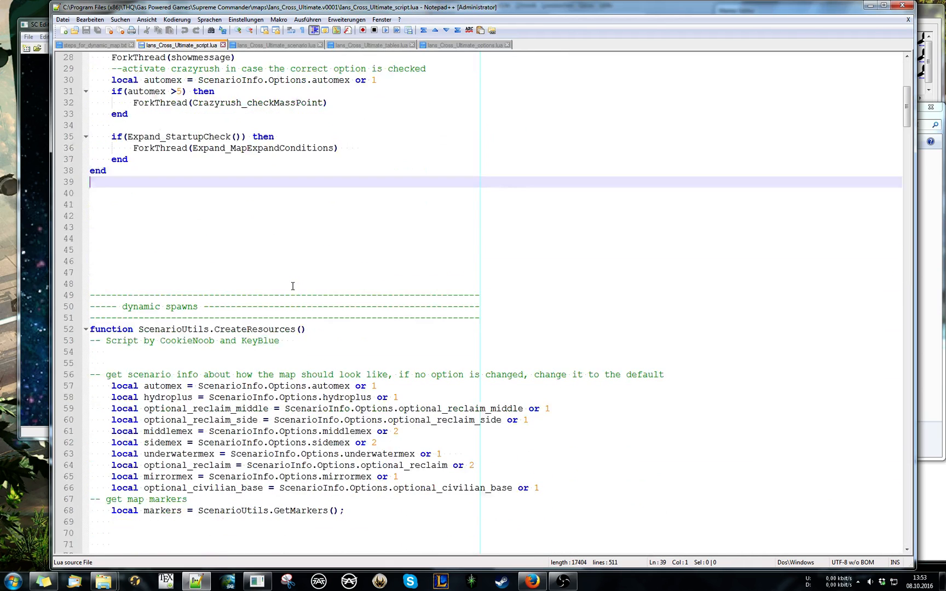
Confirm line 62 of the script gives sidemex an 'or 2' fallback default.
scroll(down, 3)
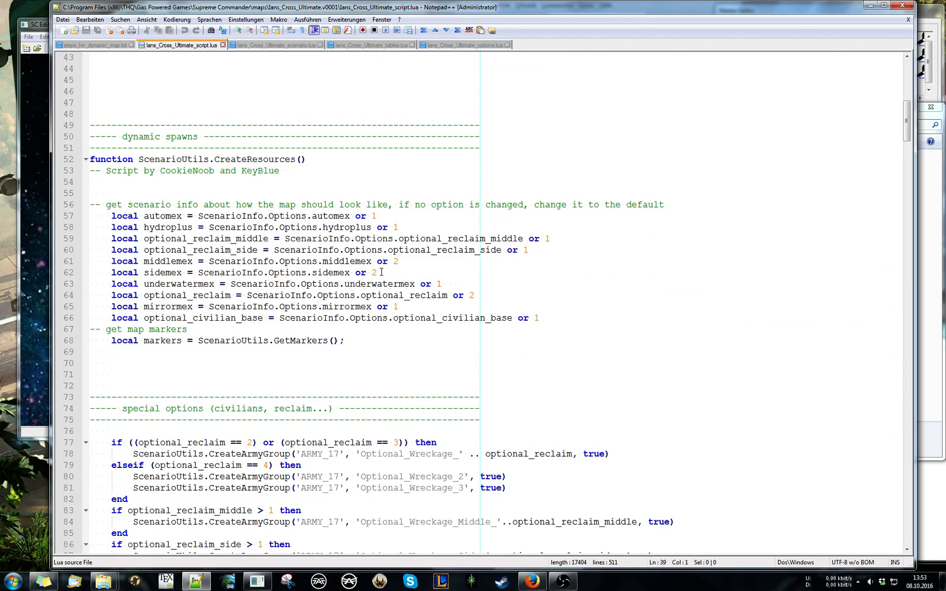
click(372, 273)
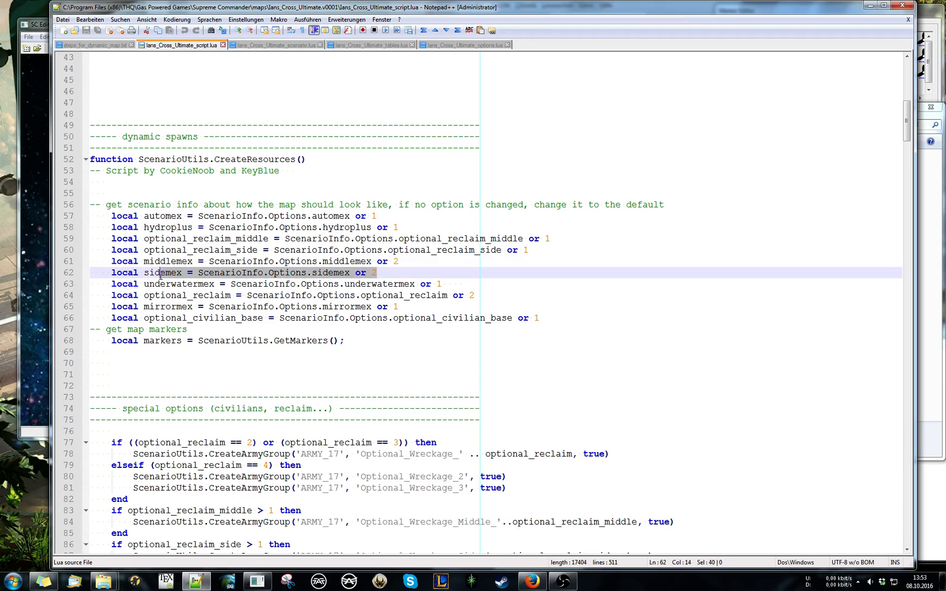
click(377, 272)
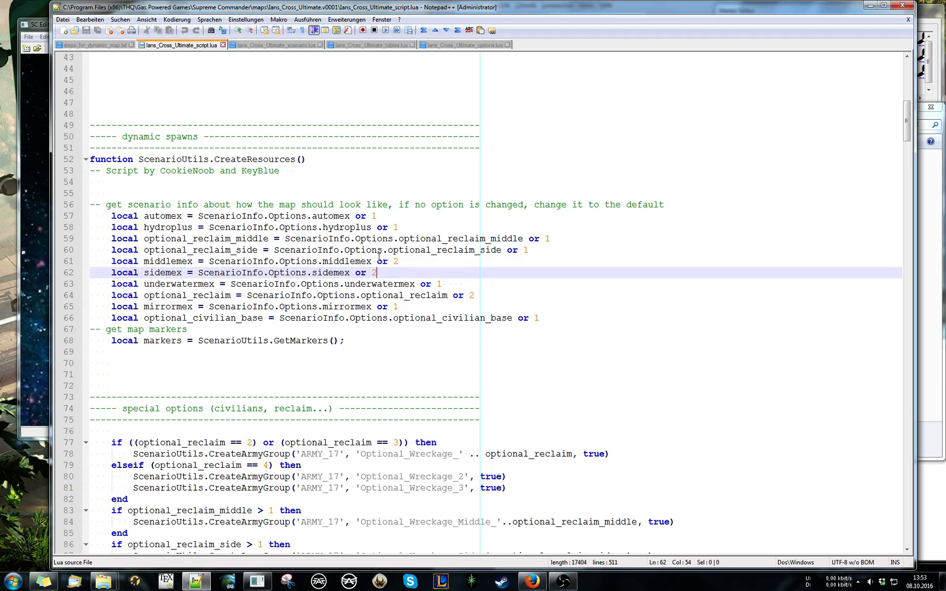
click(94, 45)
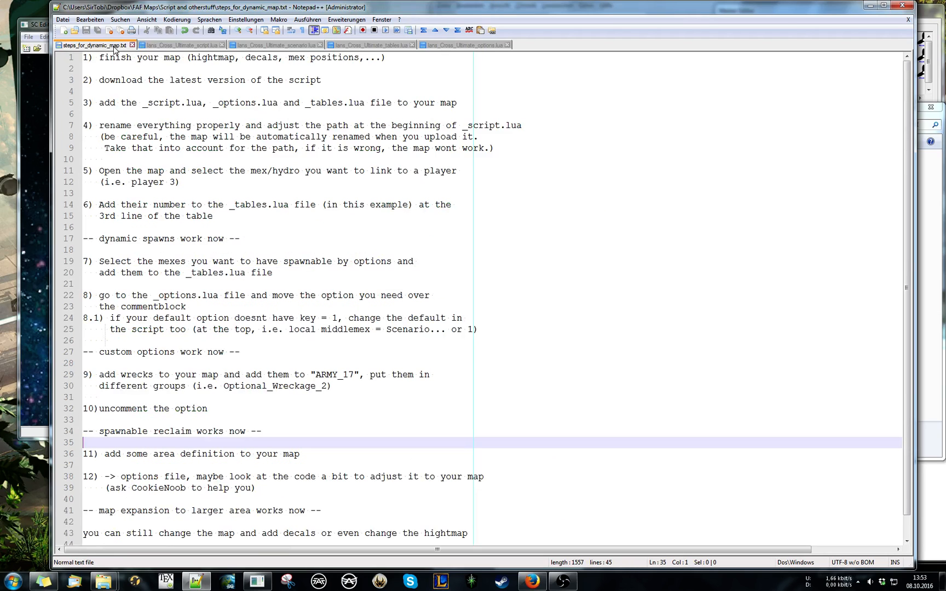
mouse_move(148, 227)
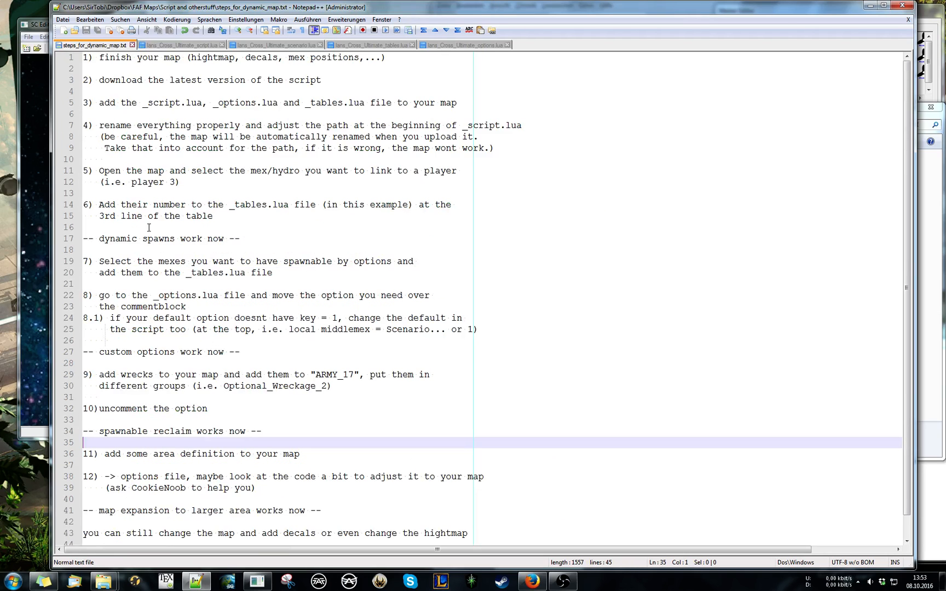
mouse_move(500, 342)
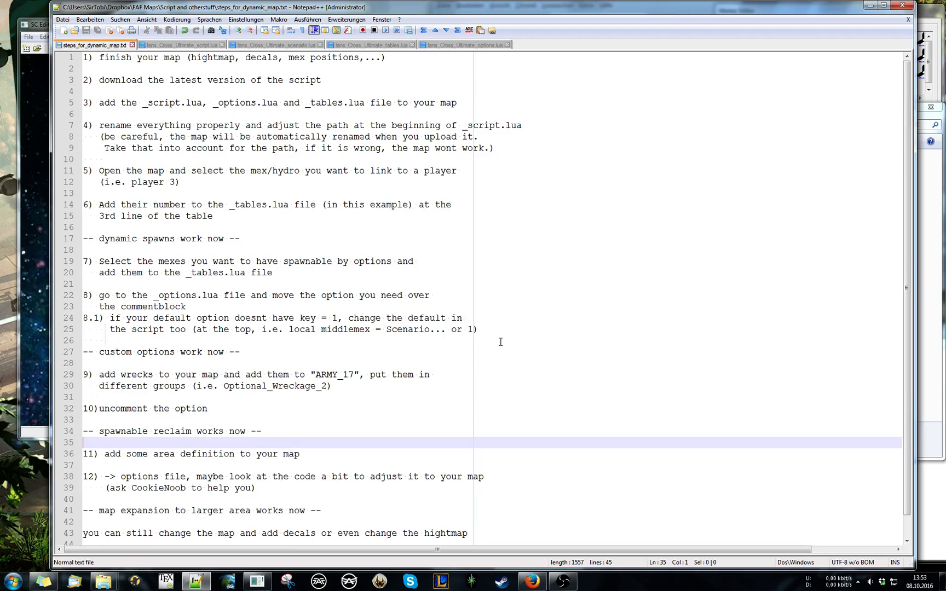
Jump to the custom options milestone line in steps_for_dynamic_map.txt.
click(457, 351)
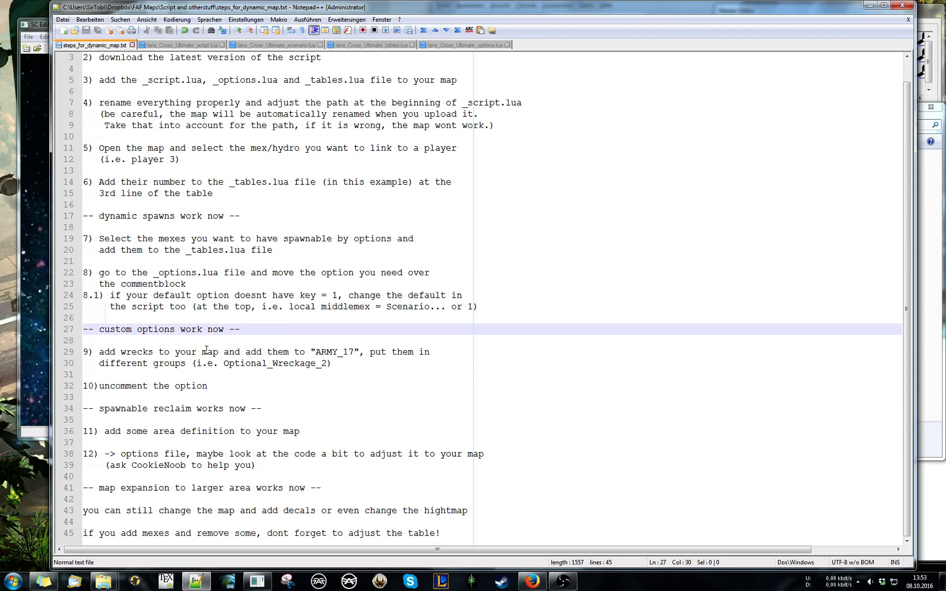
mouse_move(338, 377)
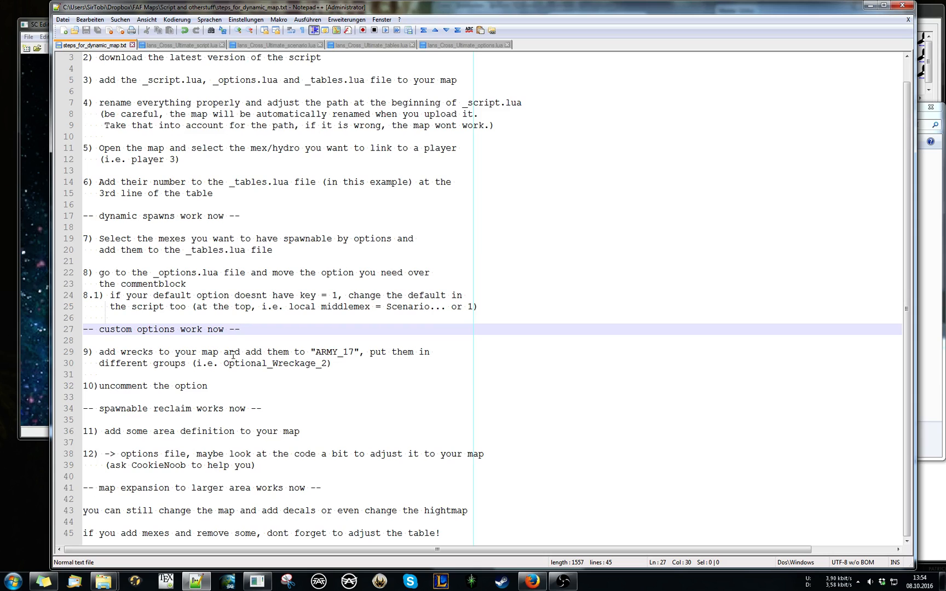
mouse_move(274, 380)
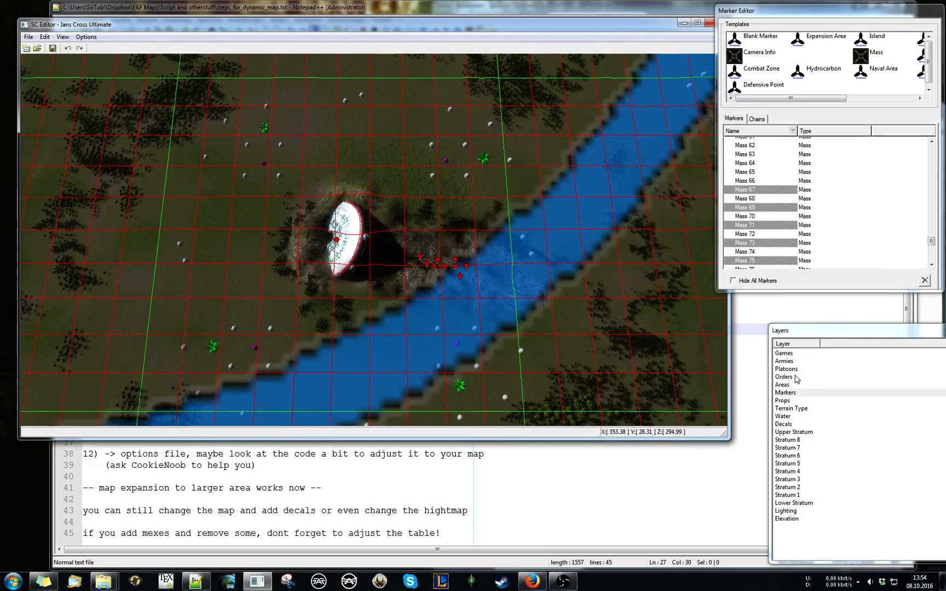
Check ARMY_17's Optional_Wreckage_2 and _3 groups, then view _options.lua's additional reclaim option.
click(784, 361)
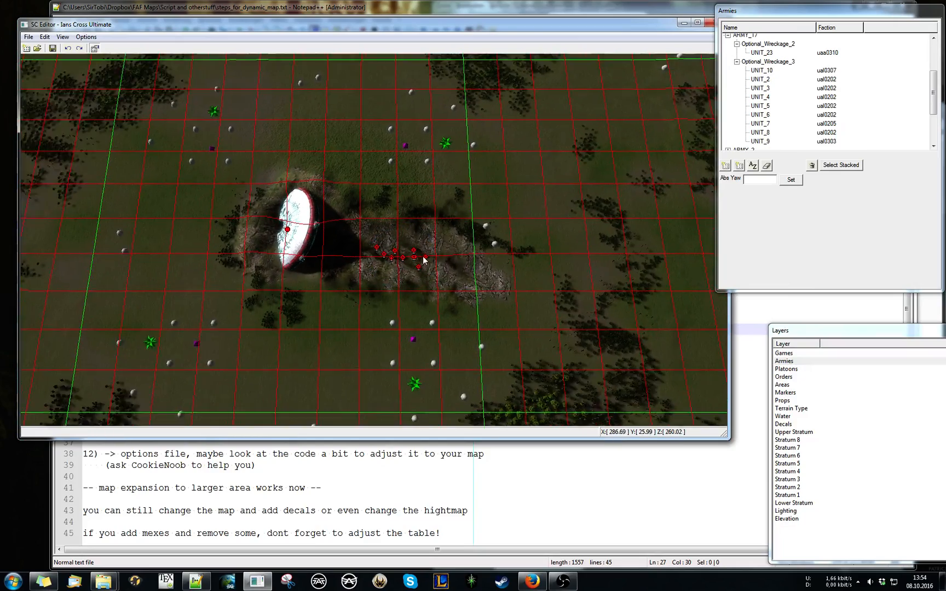
click(768, 59)
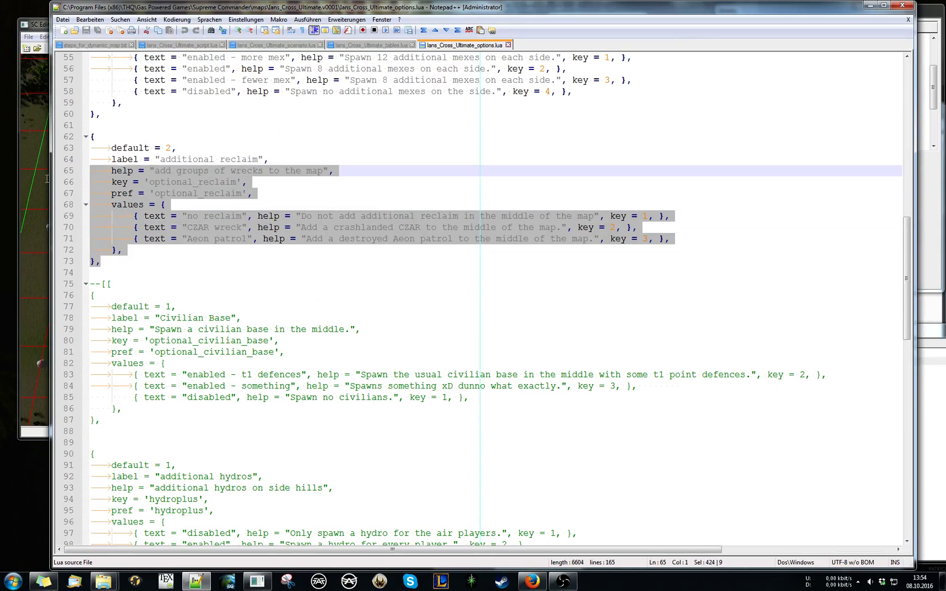
Clear the reclaim option highlight and bring up _script.lua's option variables.
click(92, 136)
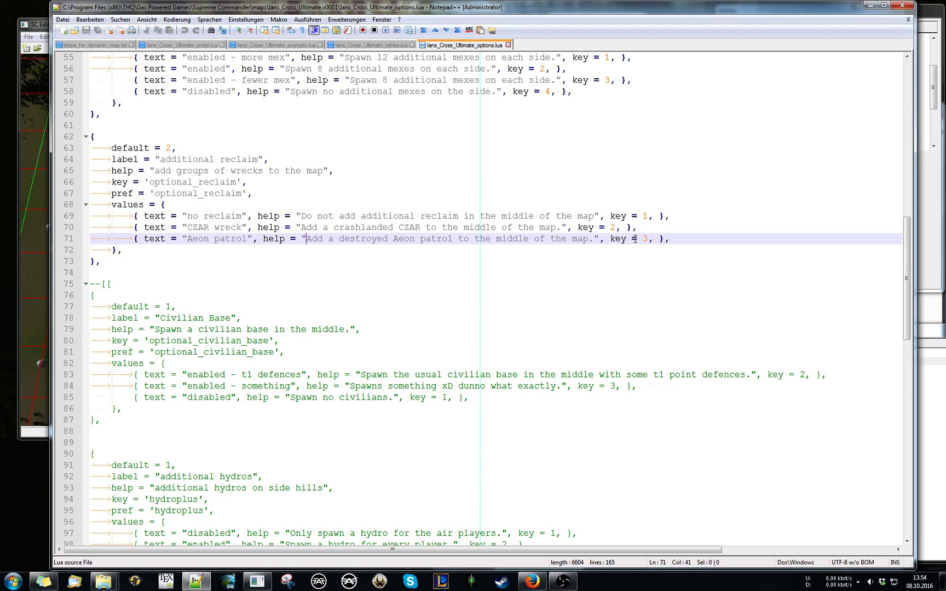
mouse_move(352, 45)
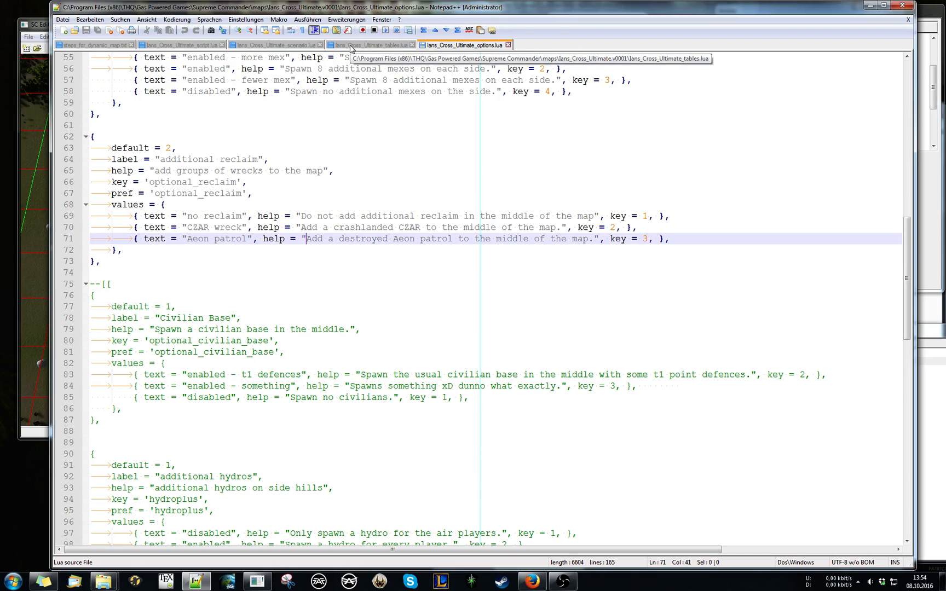
click(180, 45)
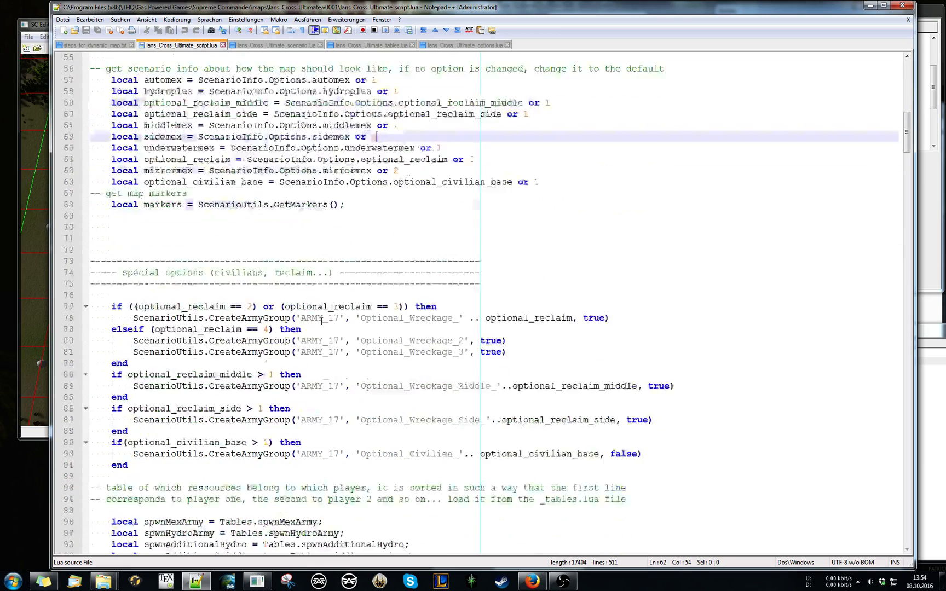
scroll(down, 3)
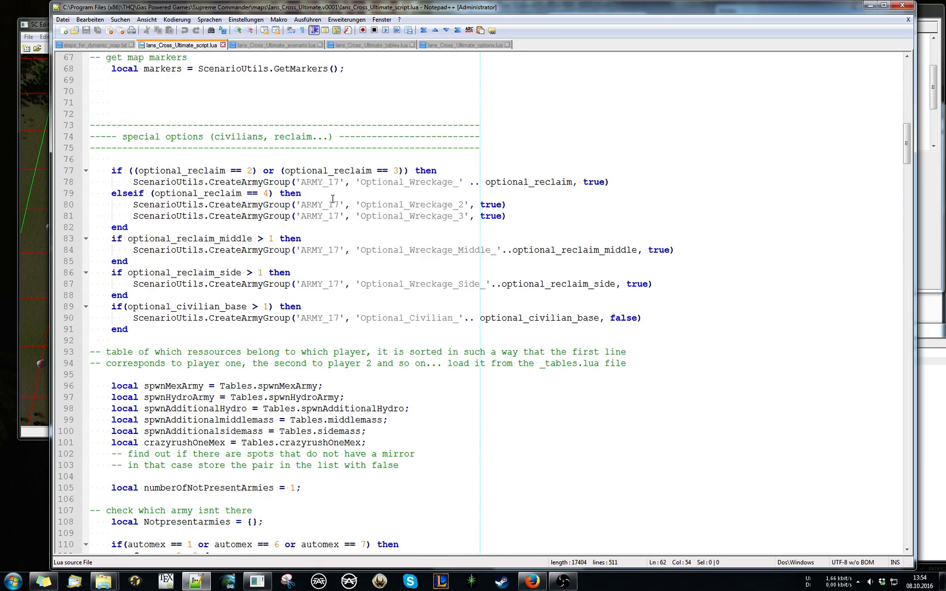
click(138, 170)
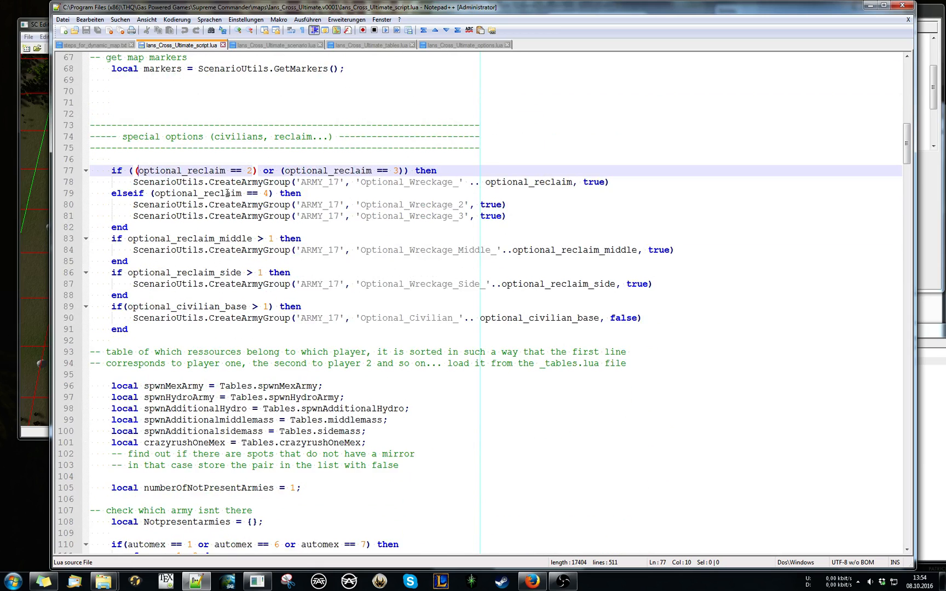
click(398, 181)
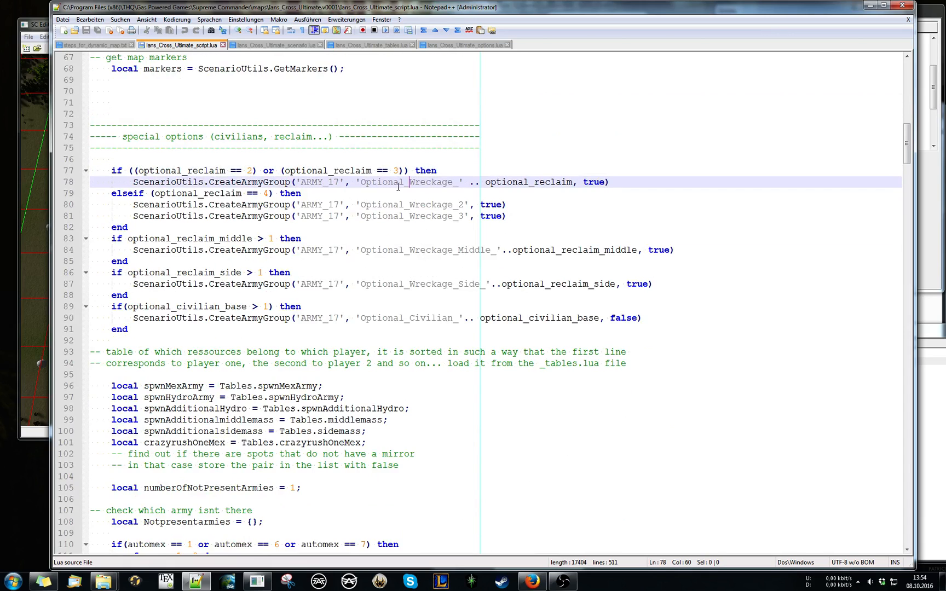
double_click(409, 182)
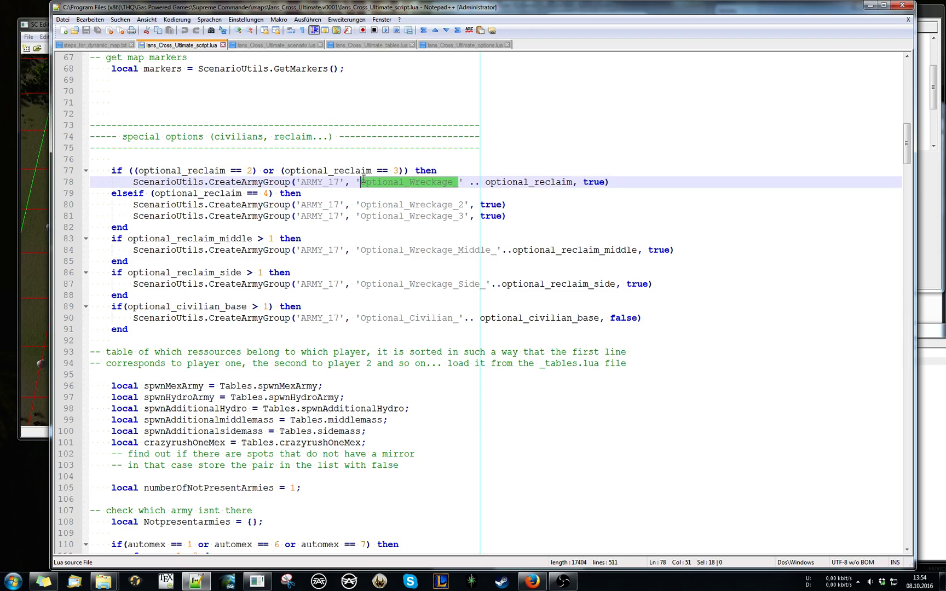
click(438, 170)
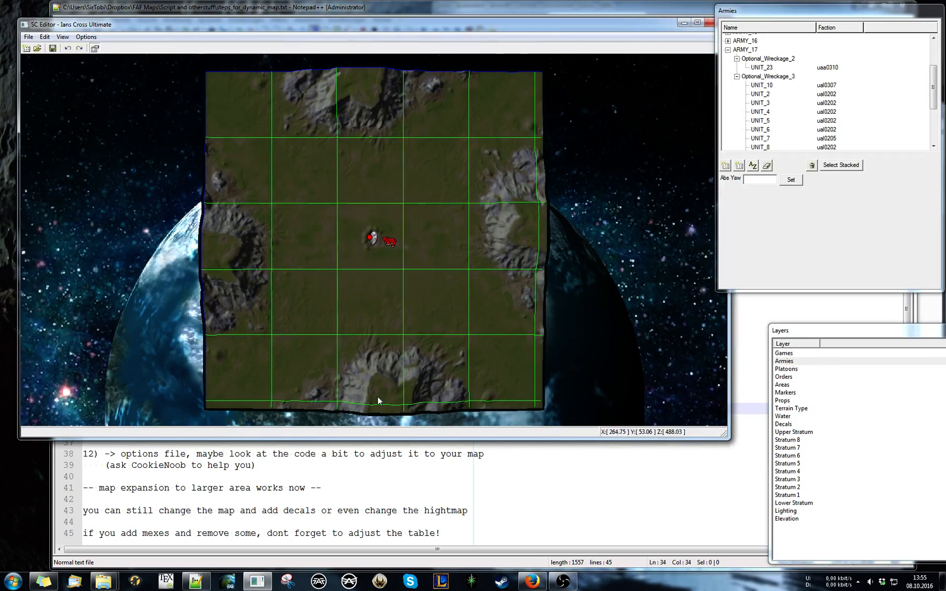
mouse_move(347, 374)
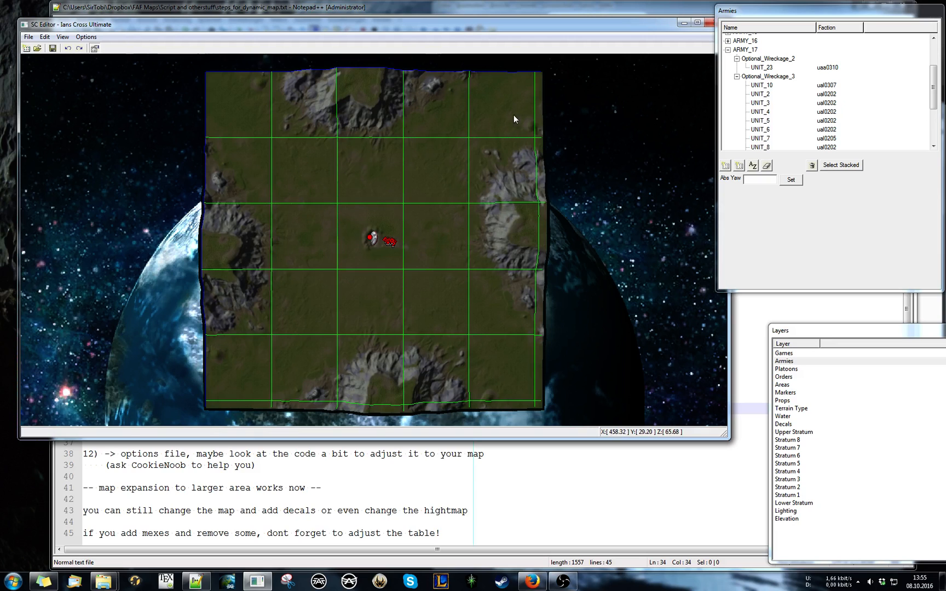
mouse_move(355, 205)
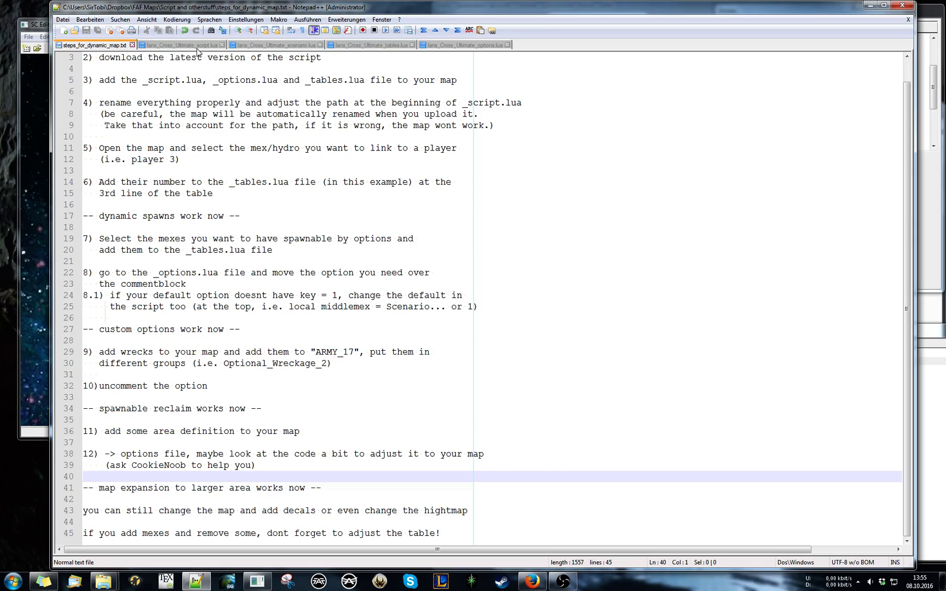
Scroll _script.lua past OnStart to Expand_MapExpandConditions and Expand_MapExpand near line 440.
click(179, 45)
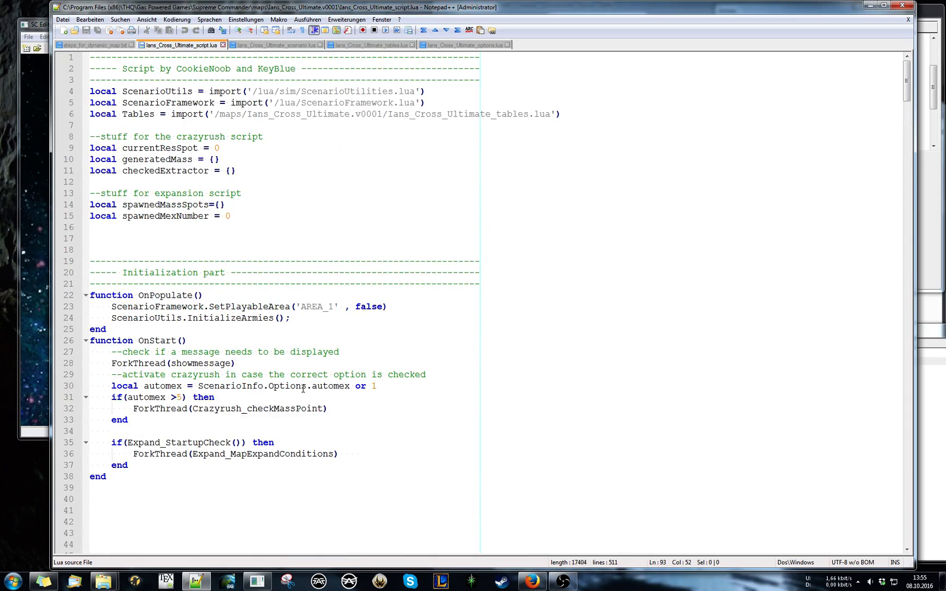
mouse_move(233, 433)
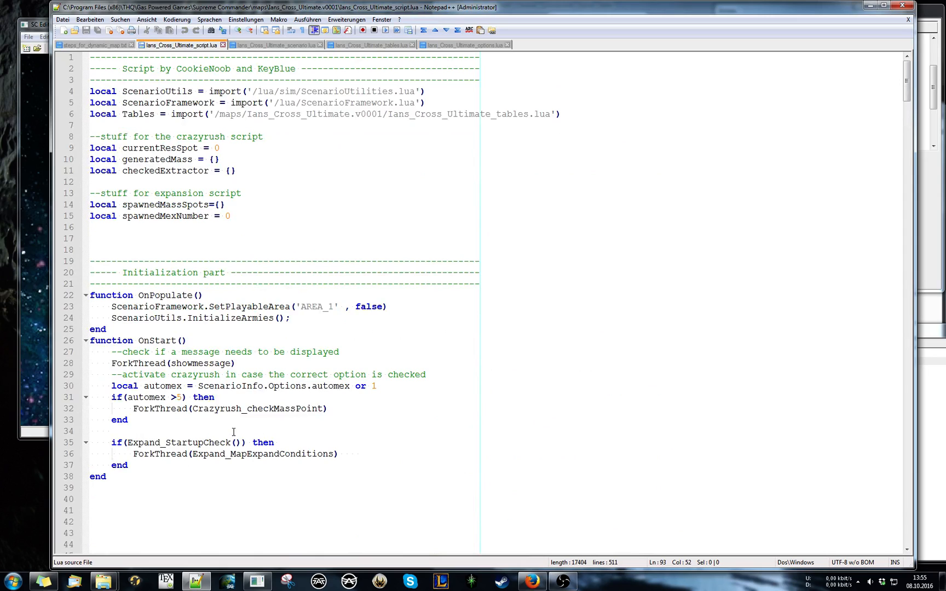
mouse_move(396, 302)
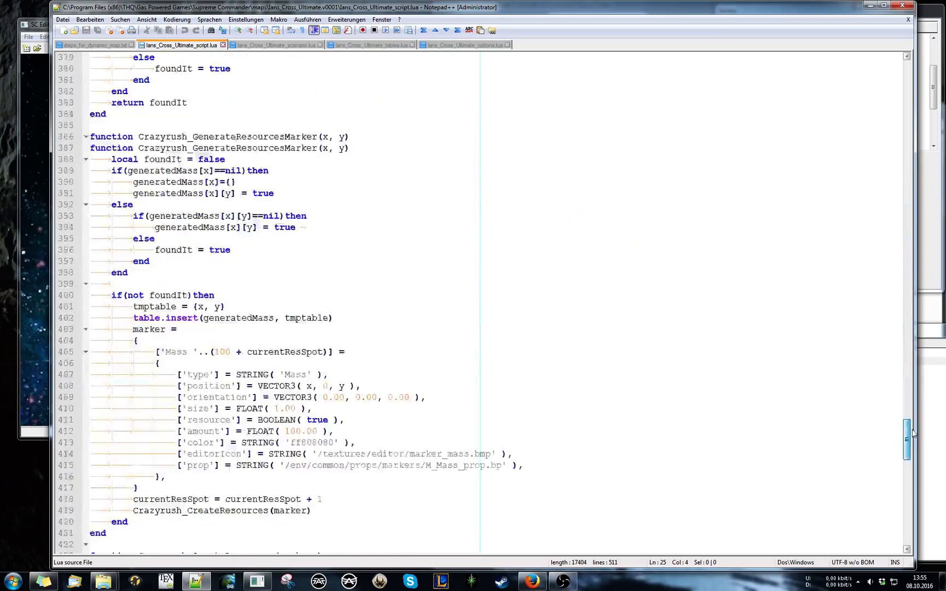
scroll(down, 3)
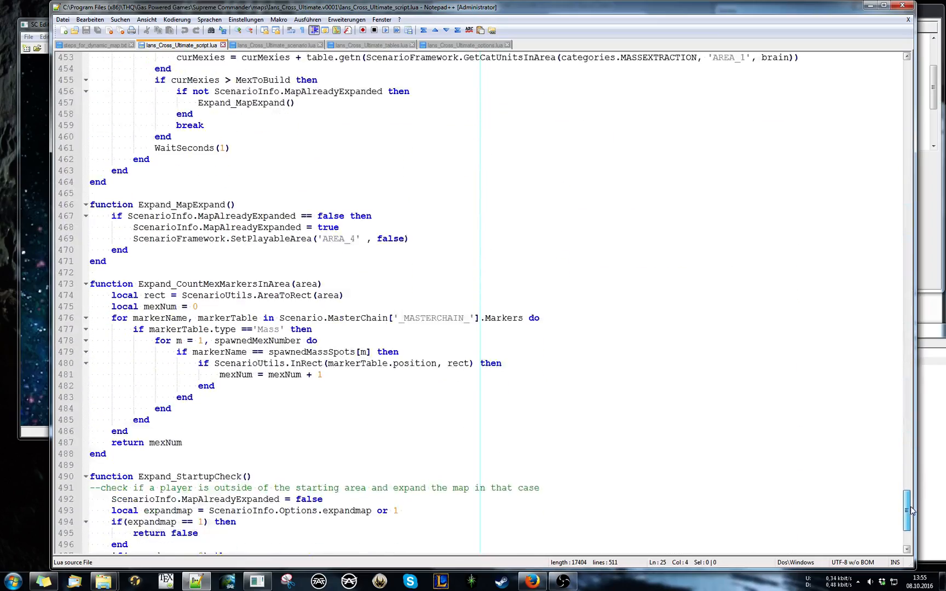
scroll(down, 3)
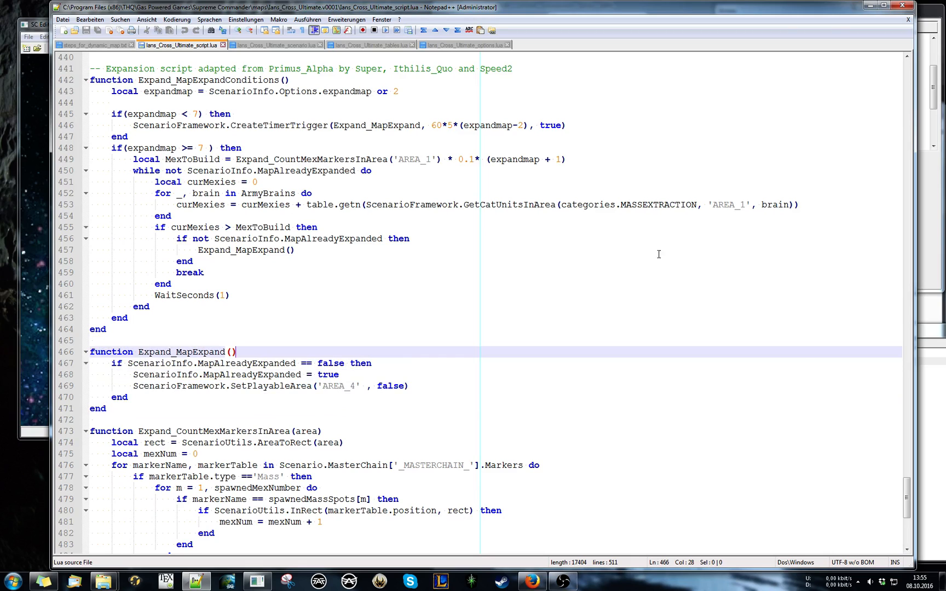
mouse_move(238, 213)
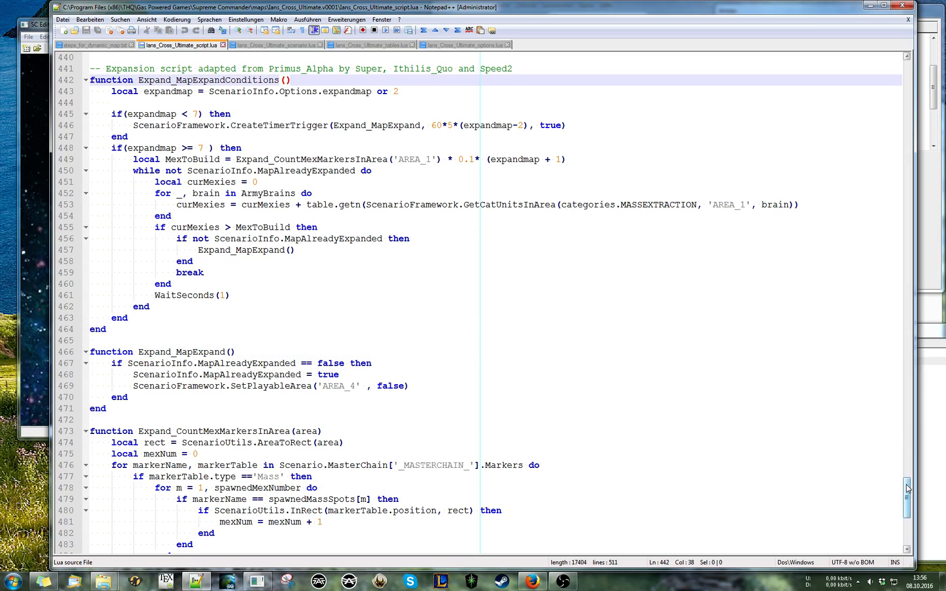
scroll(down, 3)
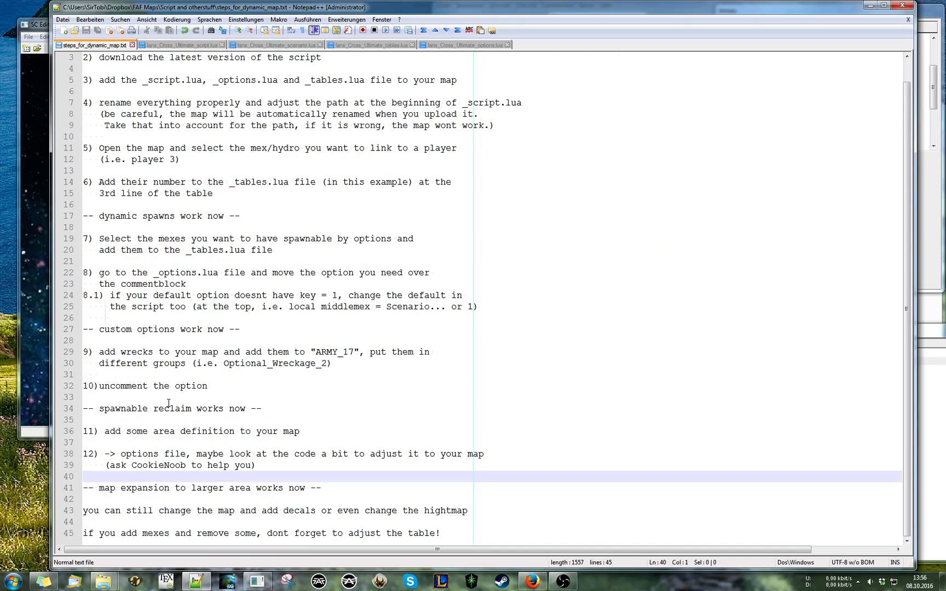
click(336, 487)
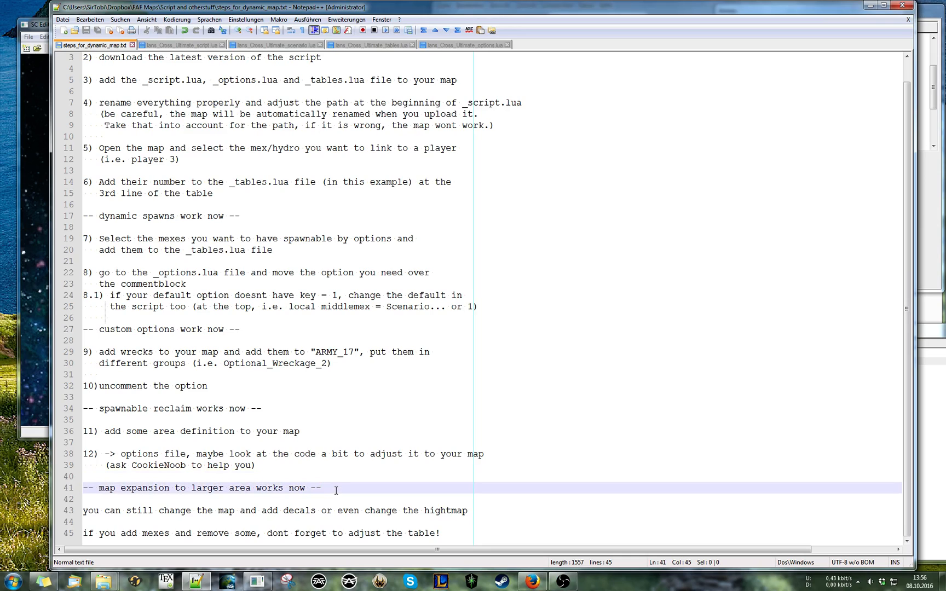
click(266, 498)
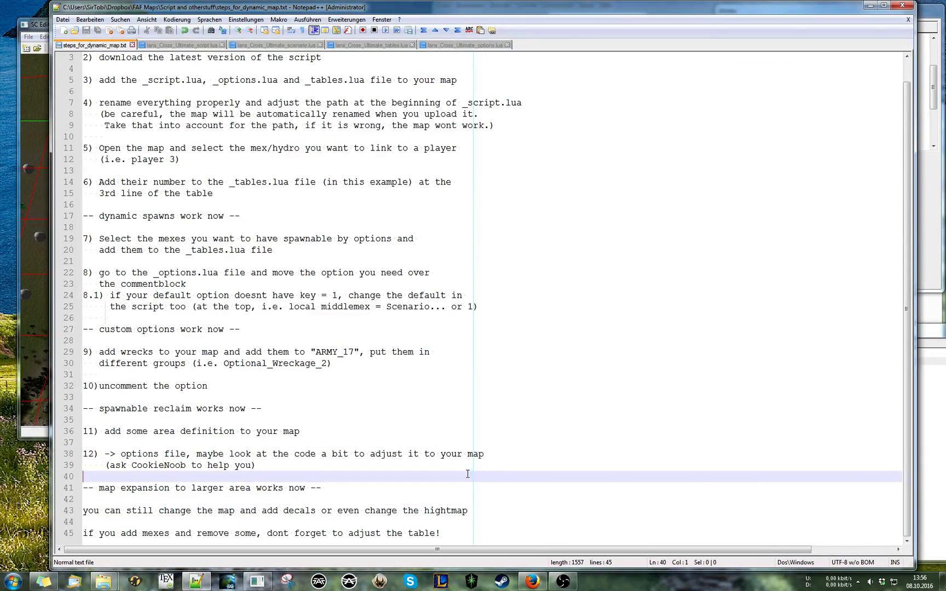
mouse_move(552, 567)
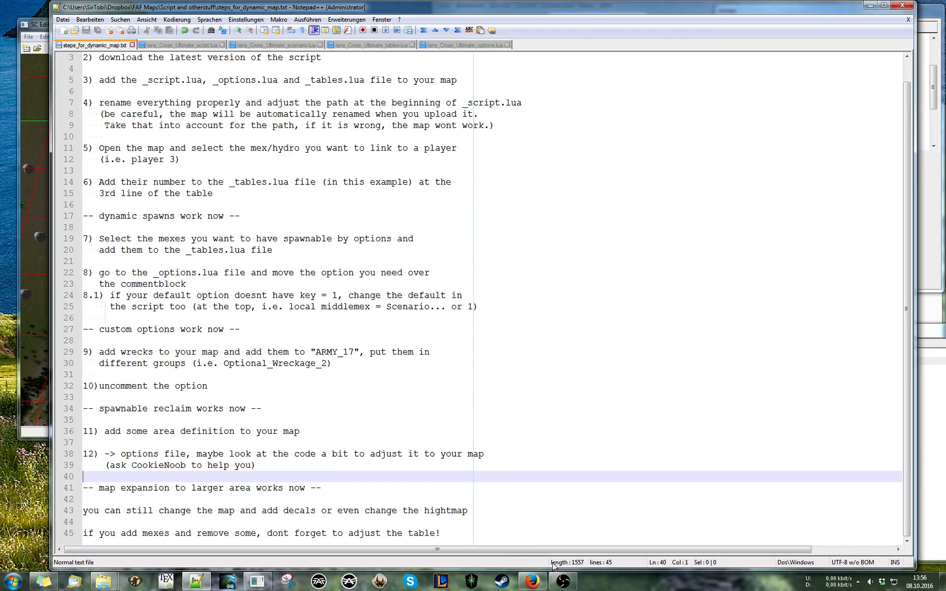